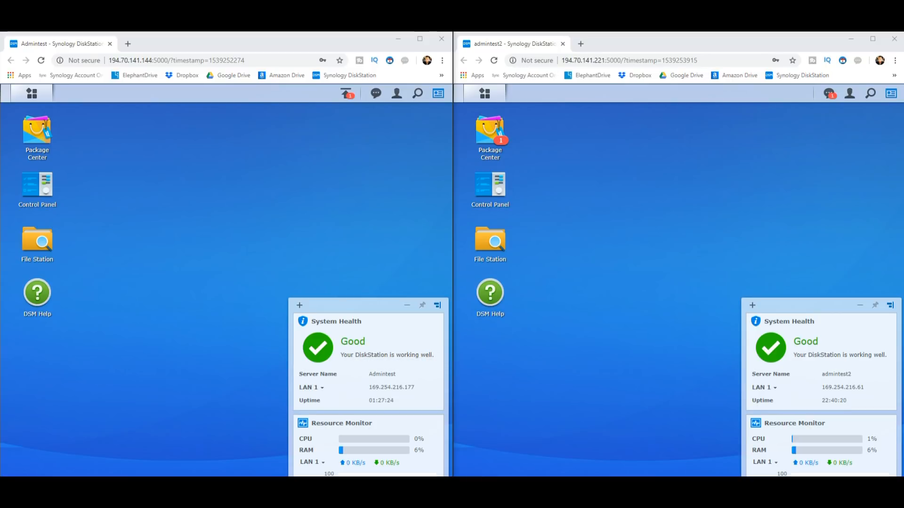
pyautogui.moveTo(36, 127)
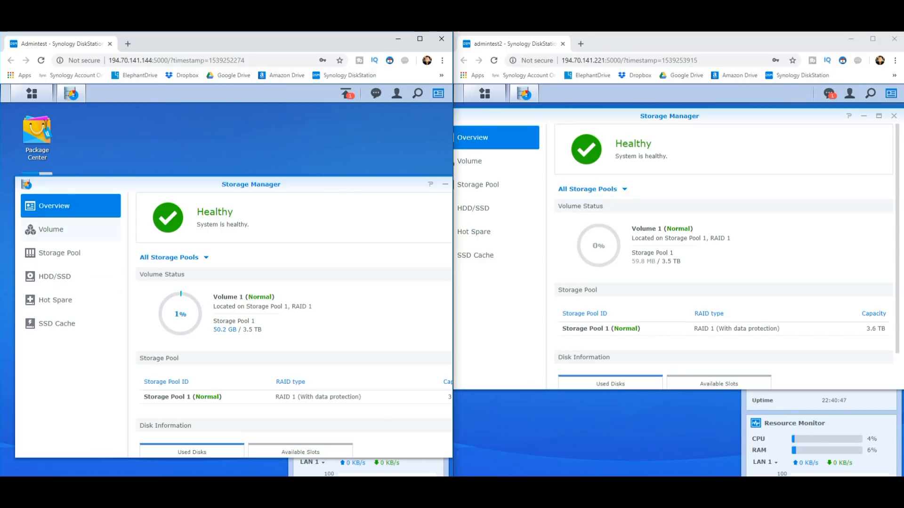
# Step: Review volume, storage pool and disk details on both NAS units, each showing two healthy 3.64 TB disks
pyautogui.click(51, 229)
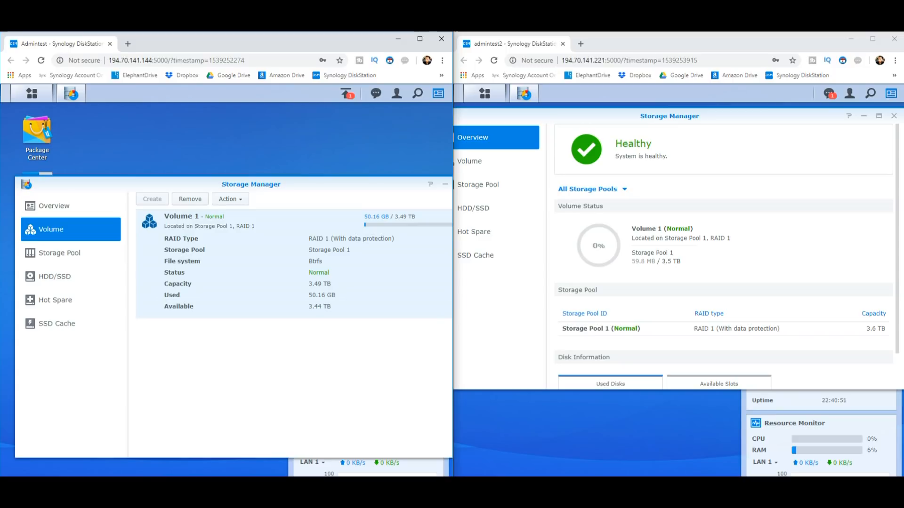
pyautogui.click(58, 252)
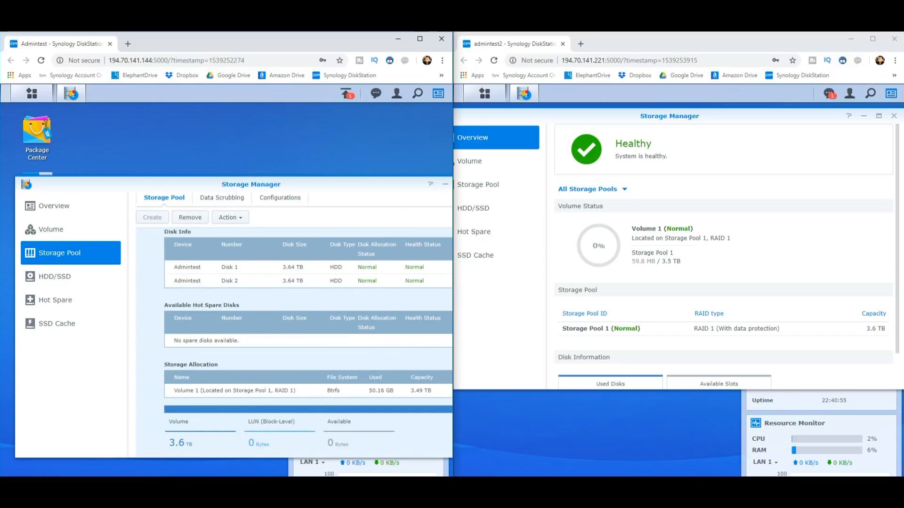
pyautogui.click(474, 208)
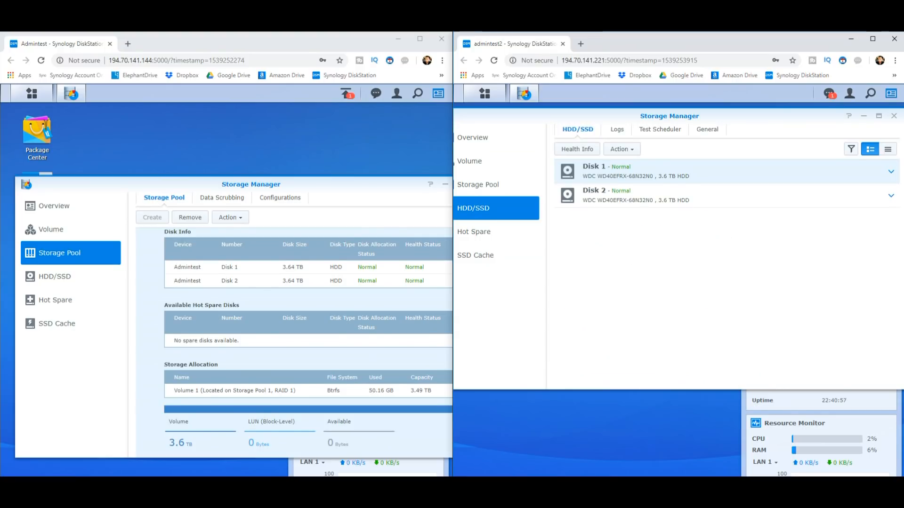
pyautogui.click(478, 183)
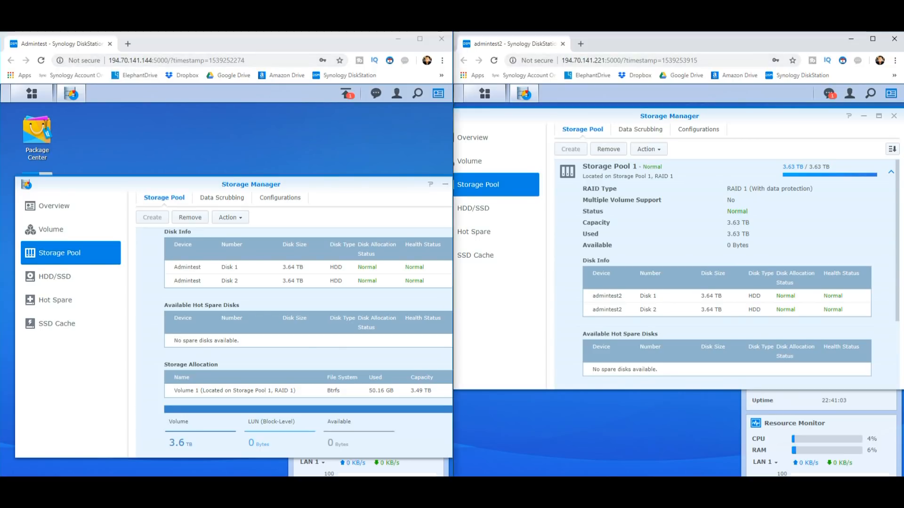
# Step: Close Storage Manager on both NAS units
pyautogui.click(444, 183)
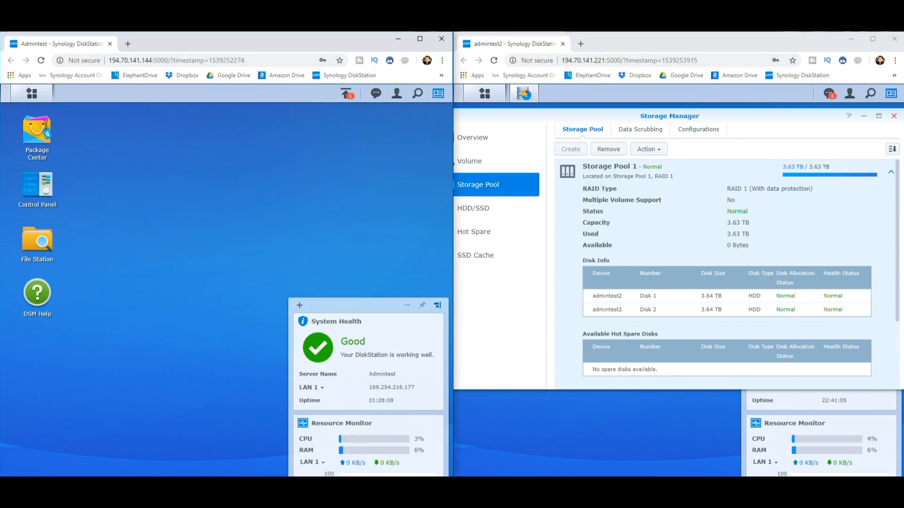
pyautogui.click(894, 116)
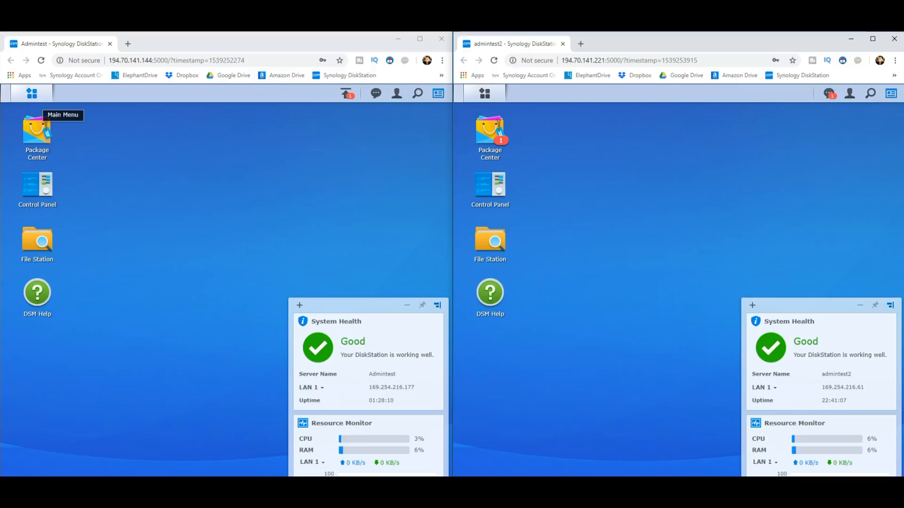
# Step: Show Network Interface details in Control Panel on both NAS units with LAN 1 and LAN 2 expanded
pyautogui.click(32, 93)
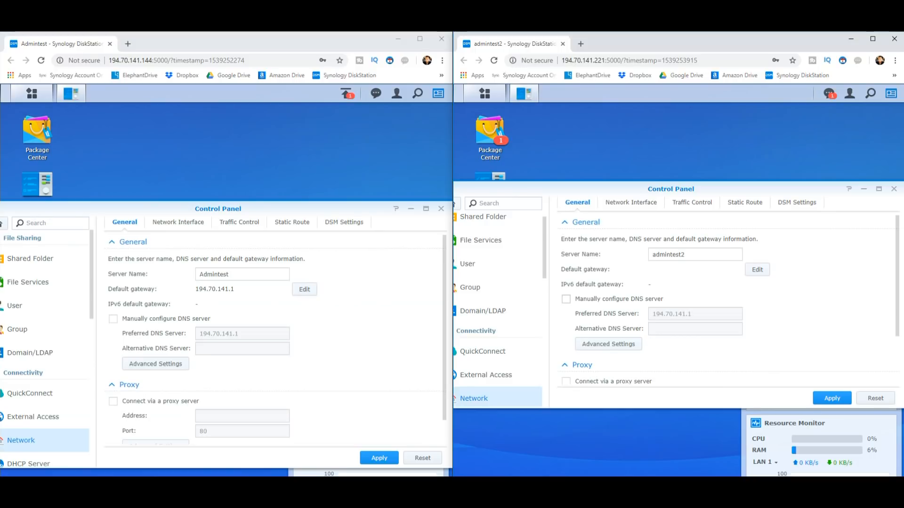
pyautogui.click(631, 202)
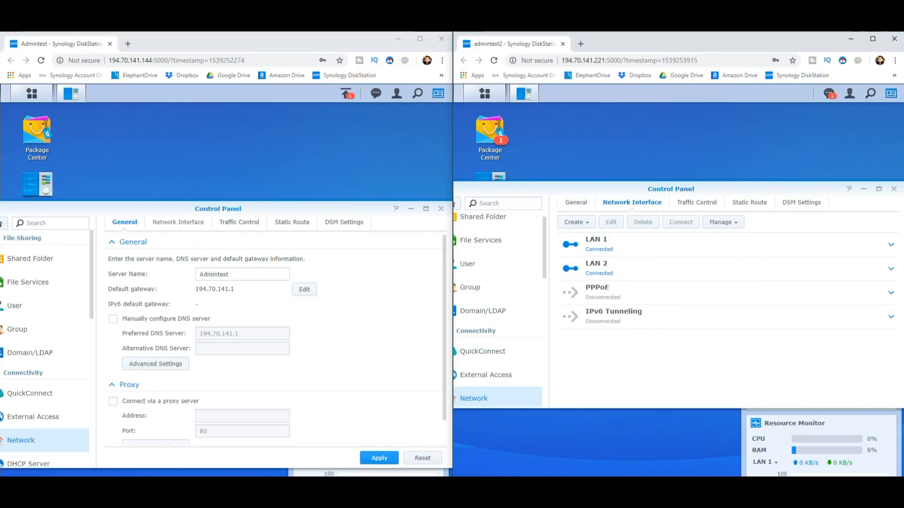
pyautogui.click(178, 222)
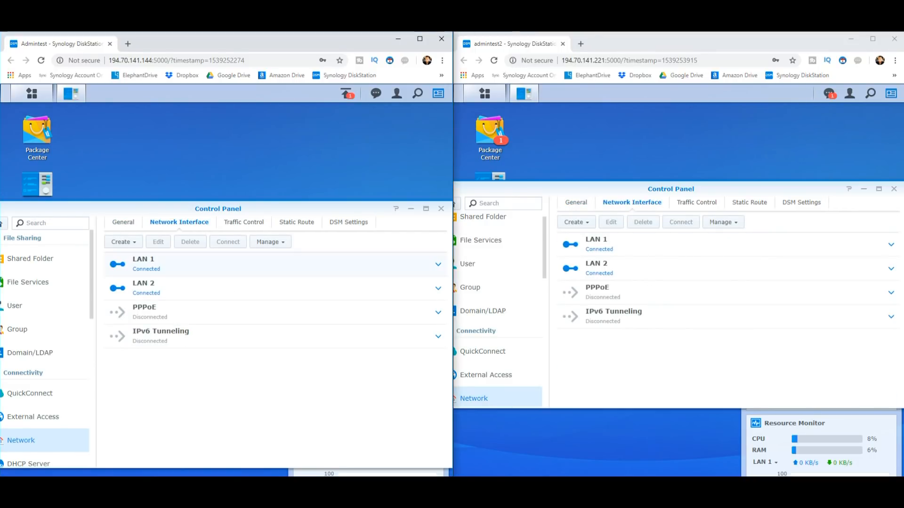
pyautogui.click(438, 264)
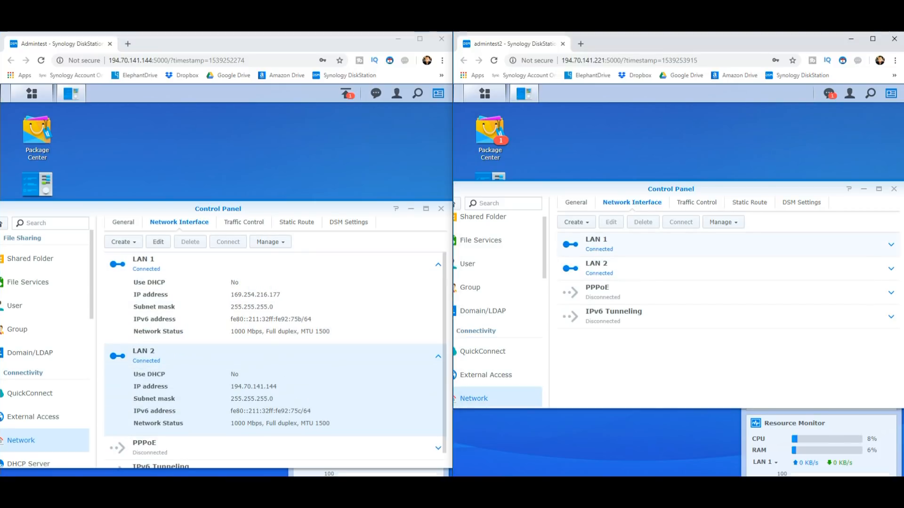
pyautogui.click(890, 245)
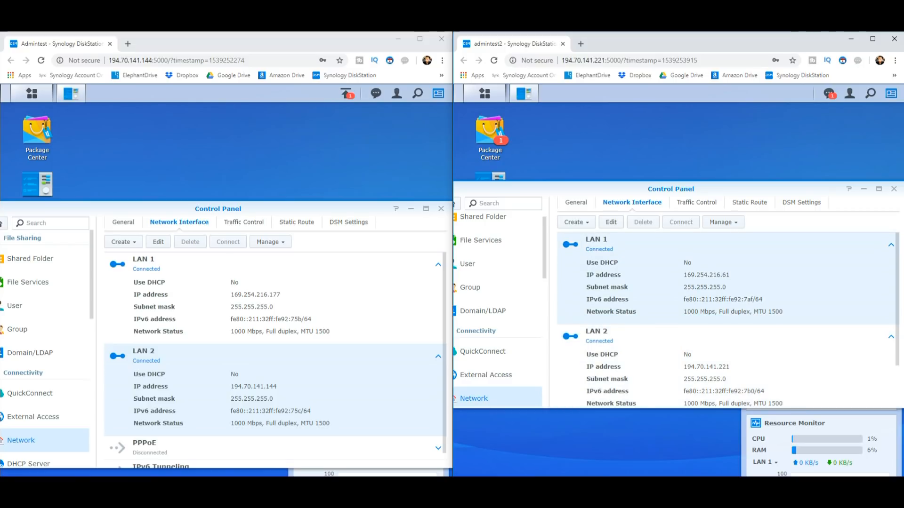
# Step: Inspect LAN 1's manual IPv4 settings on the second NAS and dismiss them unchanged
pyautogui.click(610, 222)
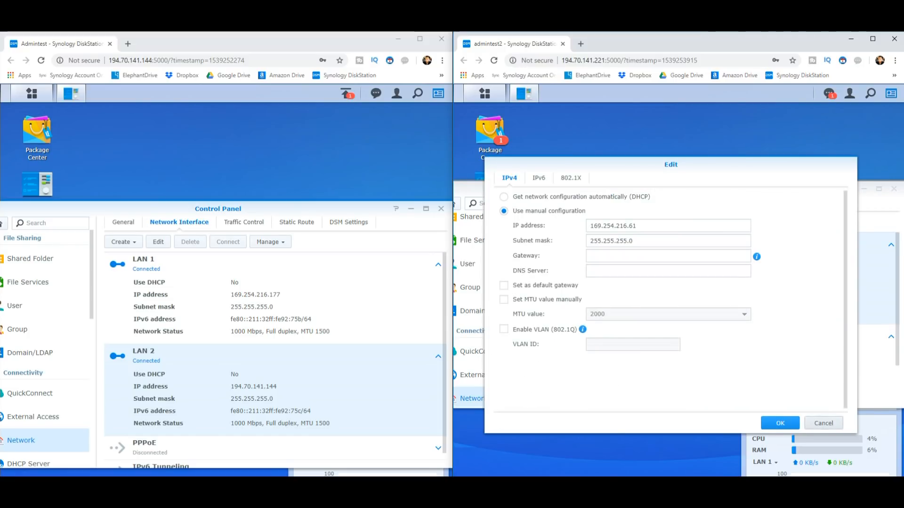
pyautogui.click(780, 423)
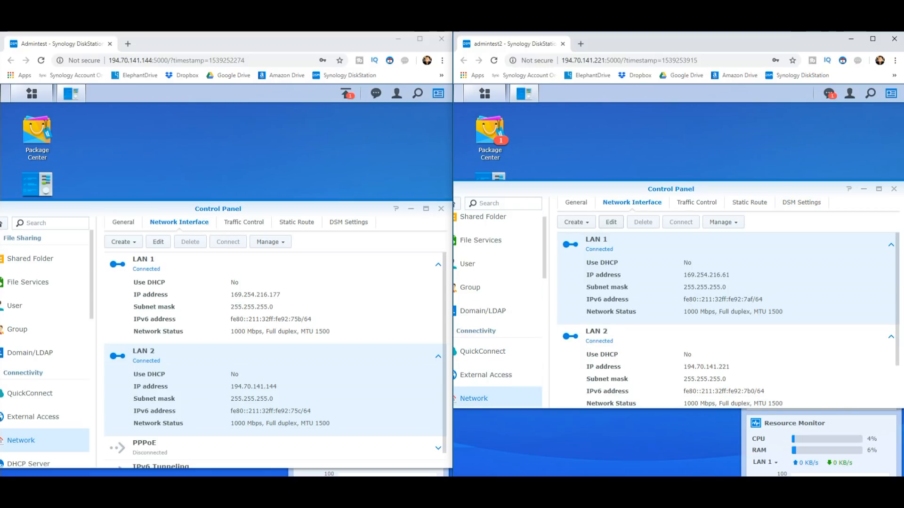
pyautogui.click(610, 222)
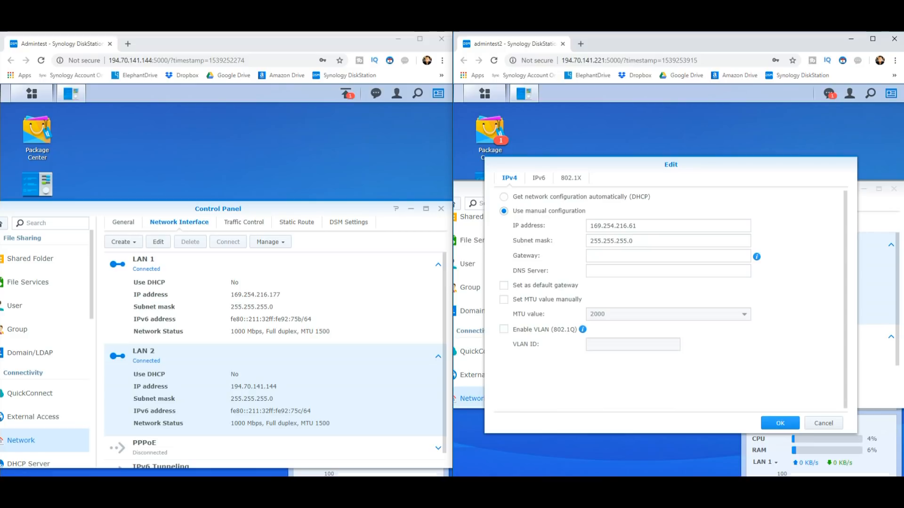
pyautogui.click(668, 225)
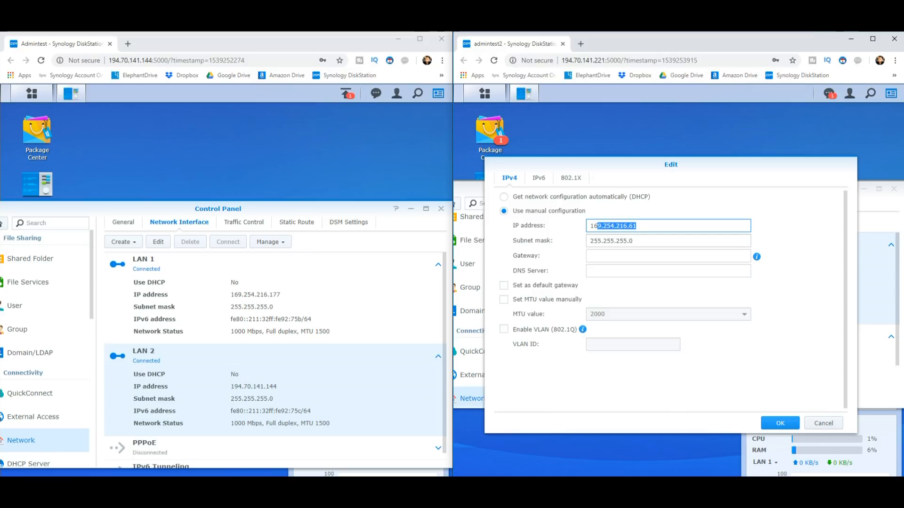
pyautogui.click(779, 423)
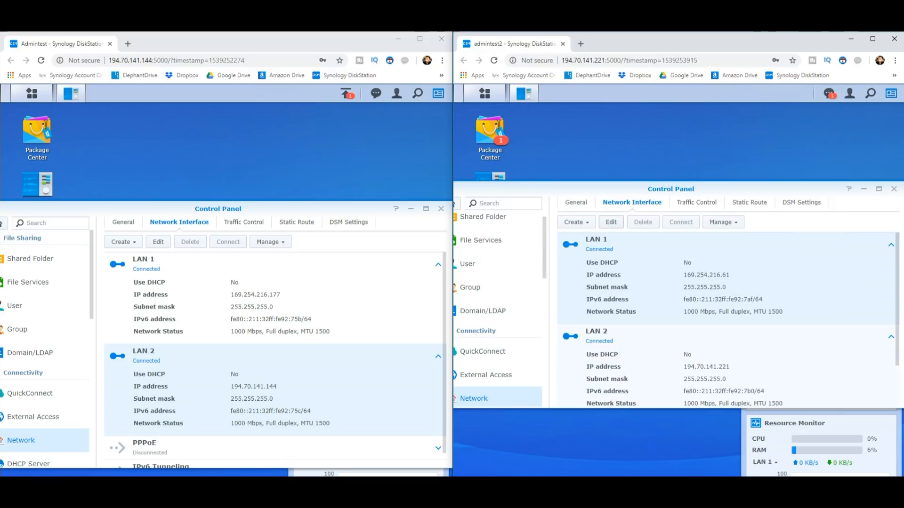
# Step: Inspect LAN 2 on the second NAS and LAN 1 on the first NAS, cancelling without changes
pyautogui.click(610, 223)
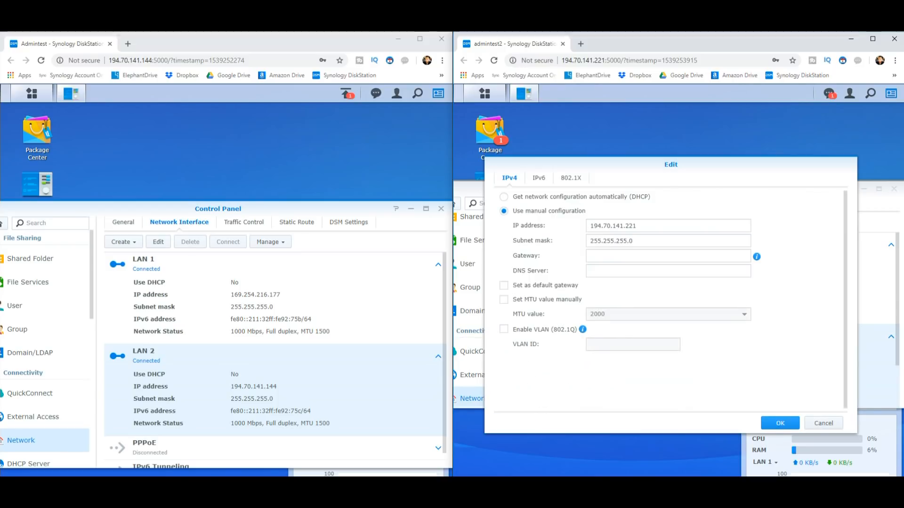
pyautogui.click(779, 422)
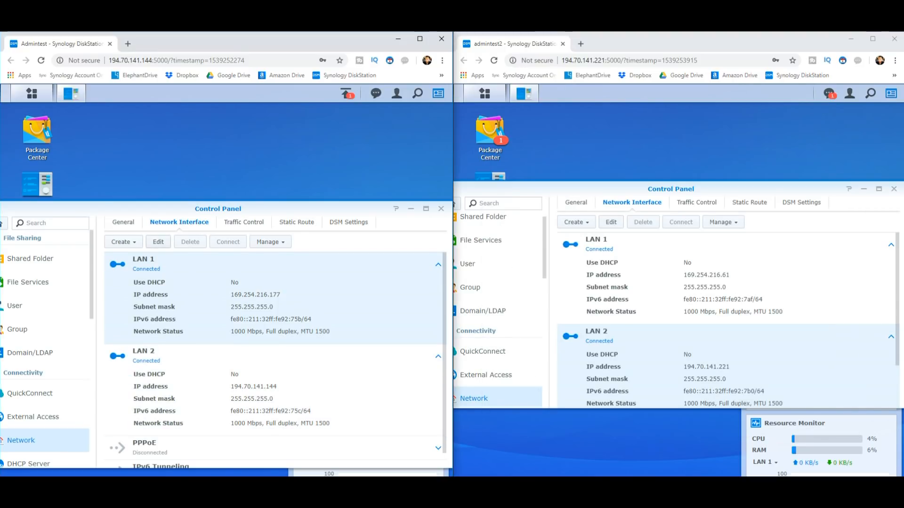
pyautogui.click(157, 242)
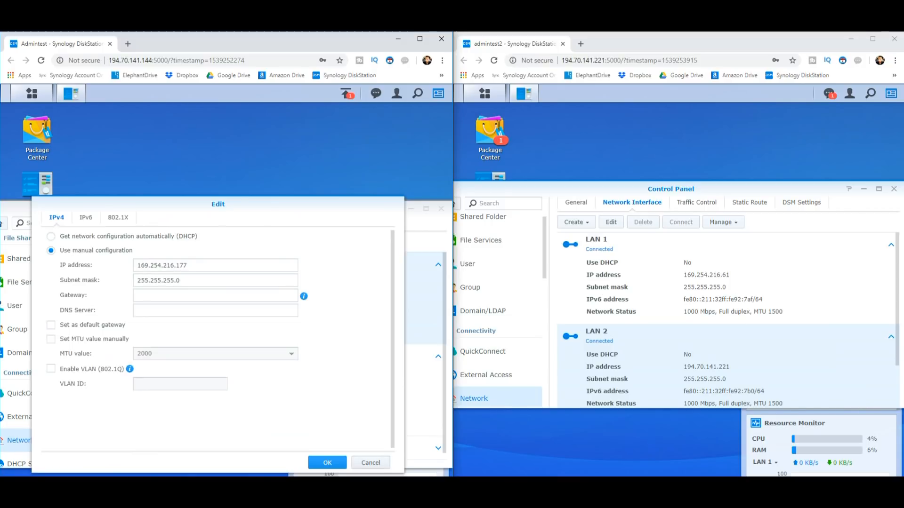
pyautogui.click(327, 462)
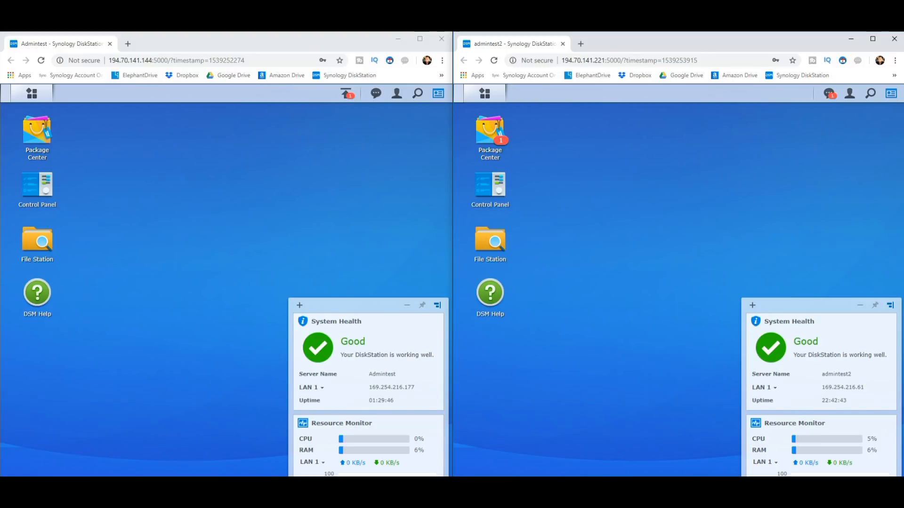
# Step: Launch Package Center on both NAS units
pyautogui.click(32, 93)
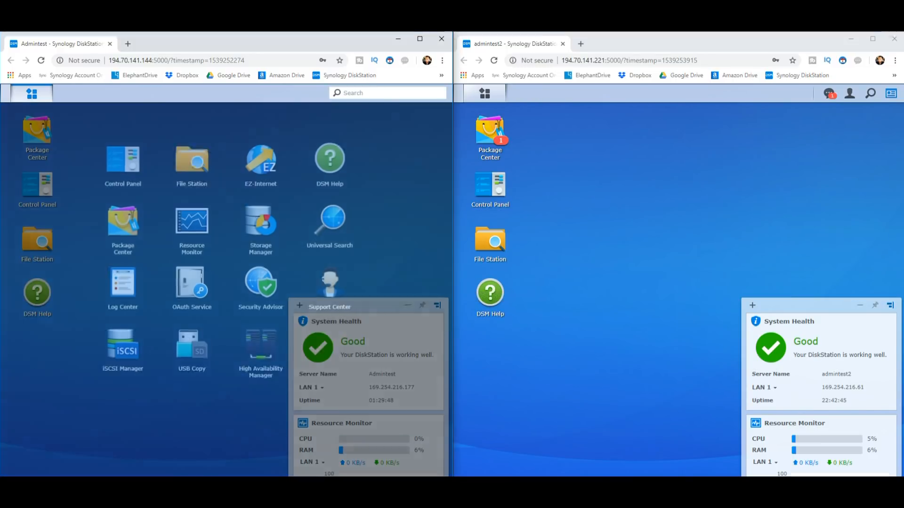
pyautogui.click(32, 93)
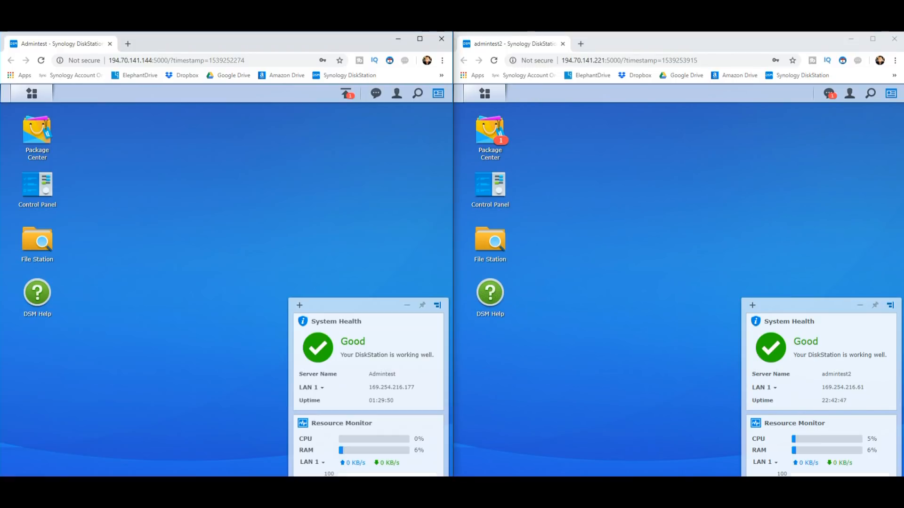
pyautogui.doubleClick(36, 130)
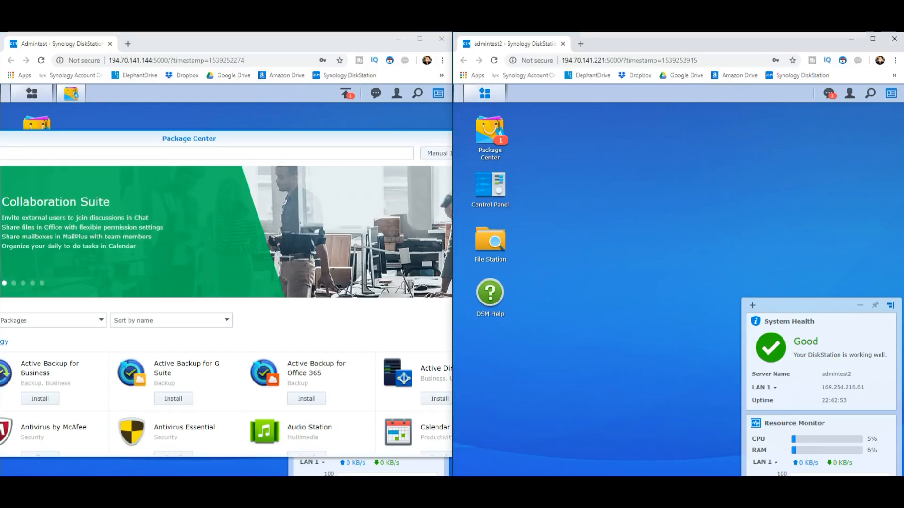
pyautogui.click(485, 93)
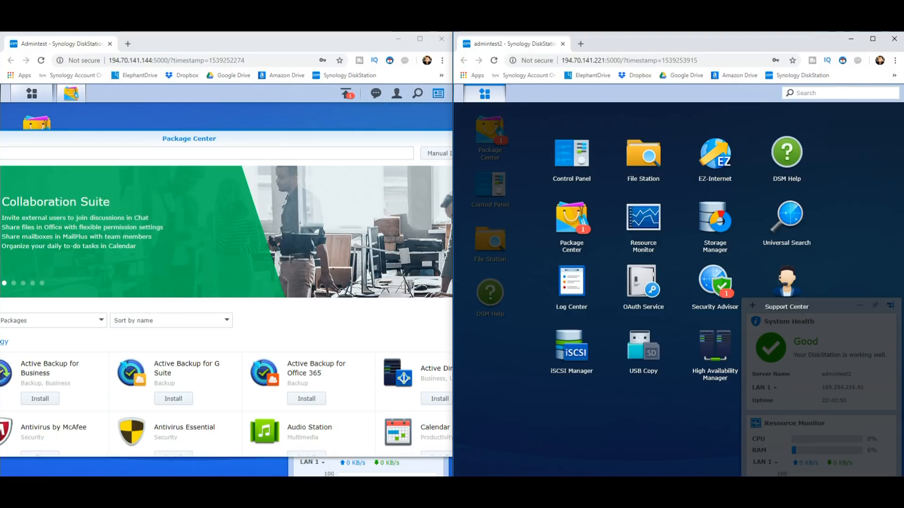
pyautogui.click(490, 139)
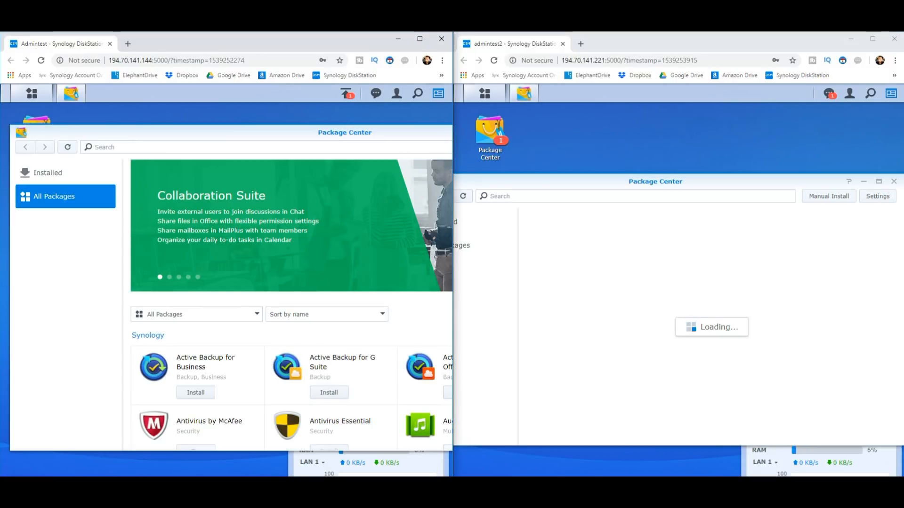
# Step: List the installed packages on the first NAS, including High Availability Manager
pyautogui.click(48, 172)
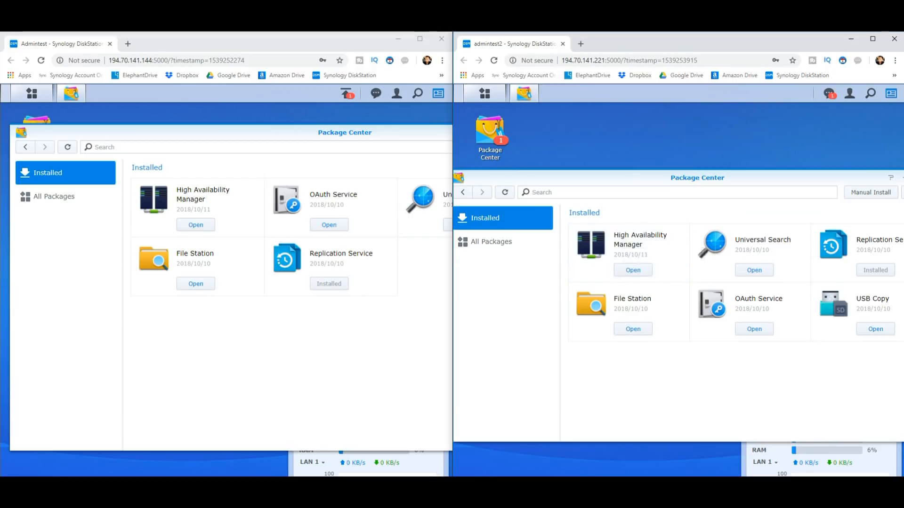
pyautogui.click(440, 38)
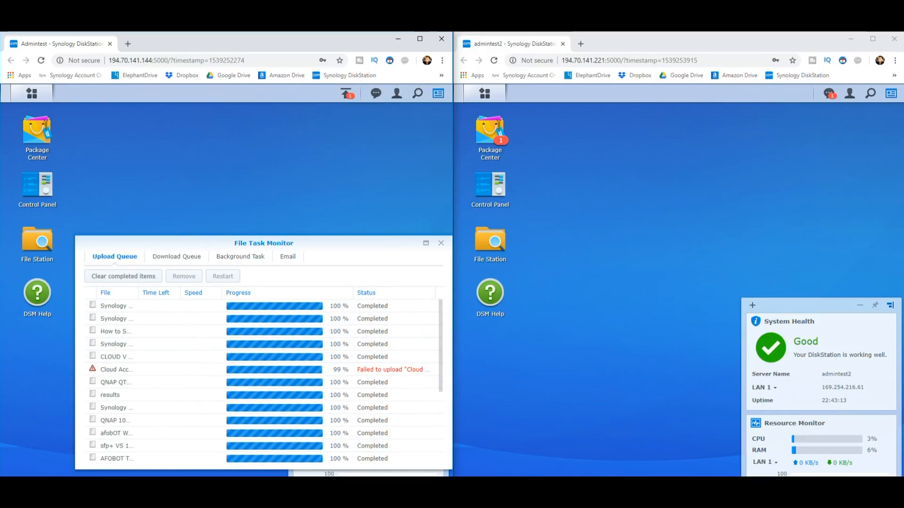
# Step: Clear the completed uploads and close the File Task Monitor
pyautogui.click(828, 93)
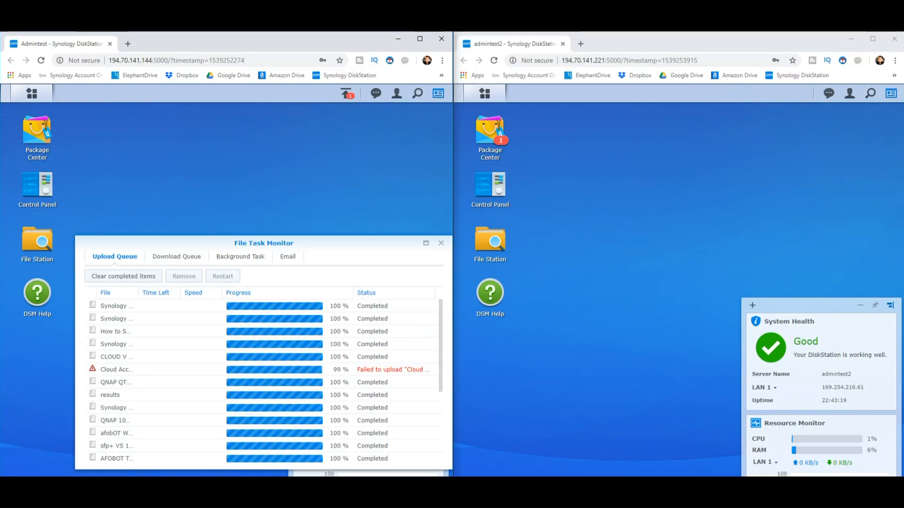
pyautogui.click(123, 276)
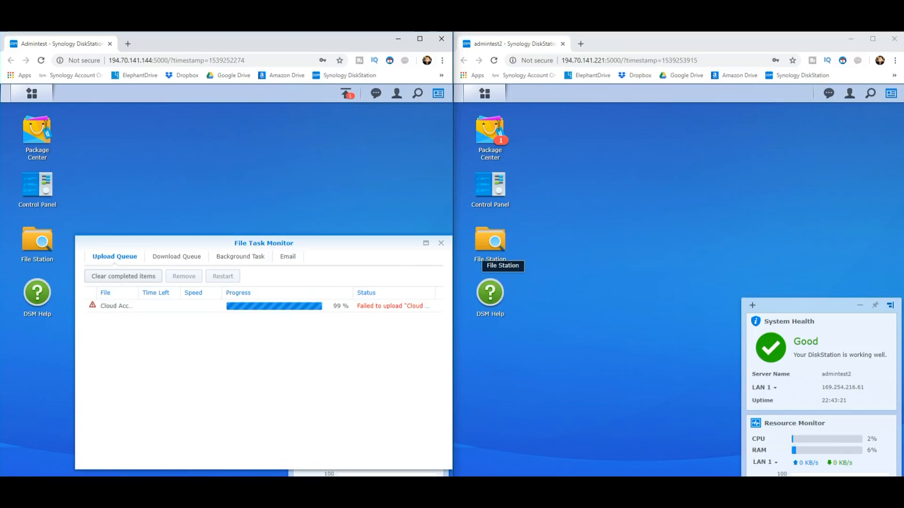
pyautogui.click(442, 243)
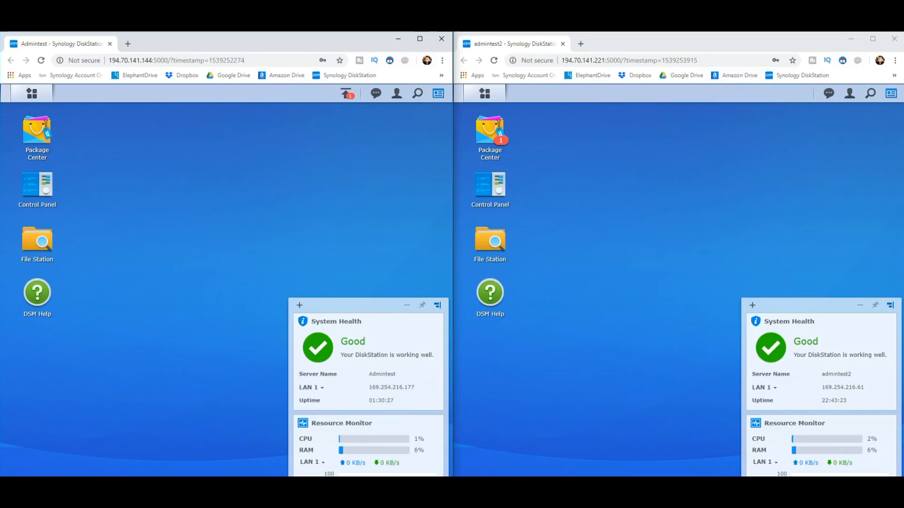
# Step: Launch High Availability Manager from the first NAS's main menu
pyautogui.click(32, 93)
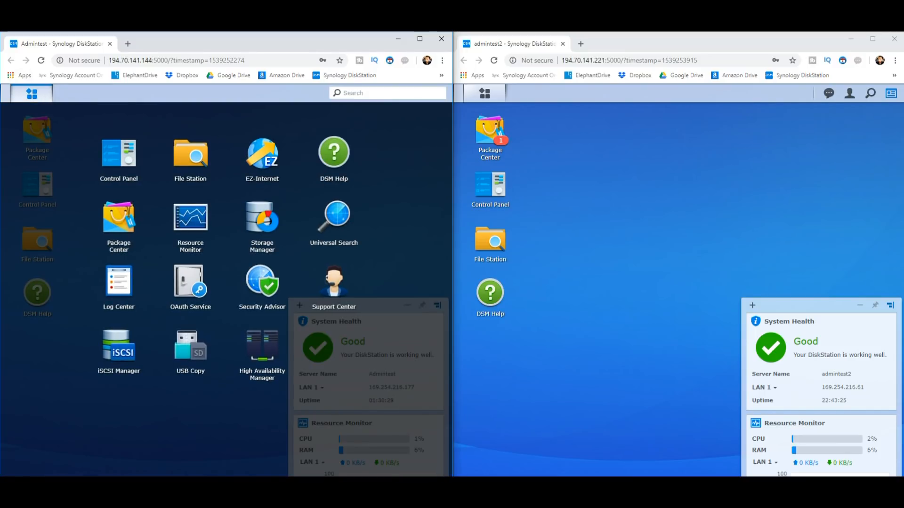
pyautogui.click(261, 346)
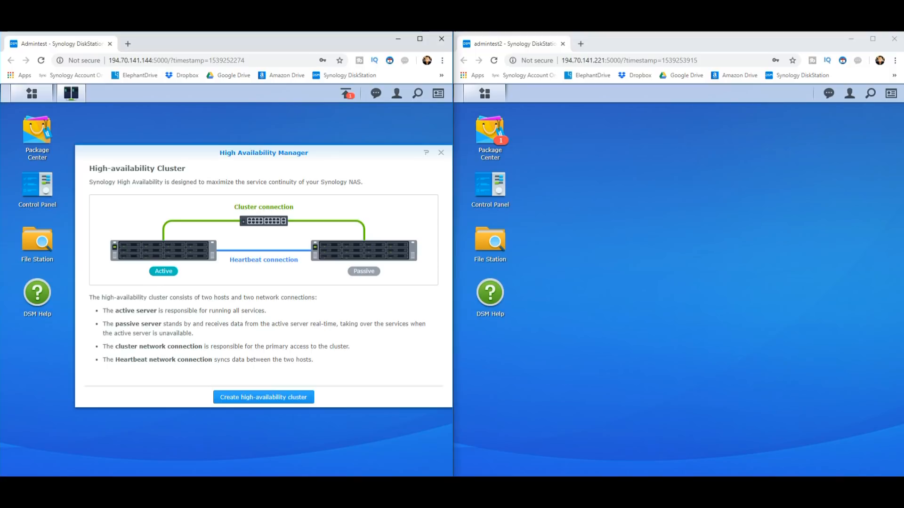
# Step: Move the High Availability Manager window left and start creating a high-availability cluster
pyautogui.moveTo(263, 152); pyautogui.dragTo(234, 149)
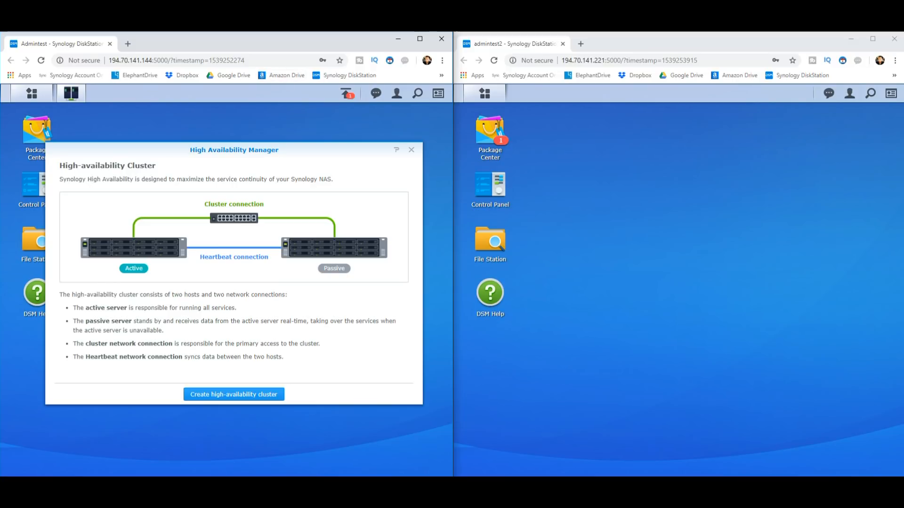
pyautogui.click(234, 395)
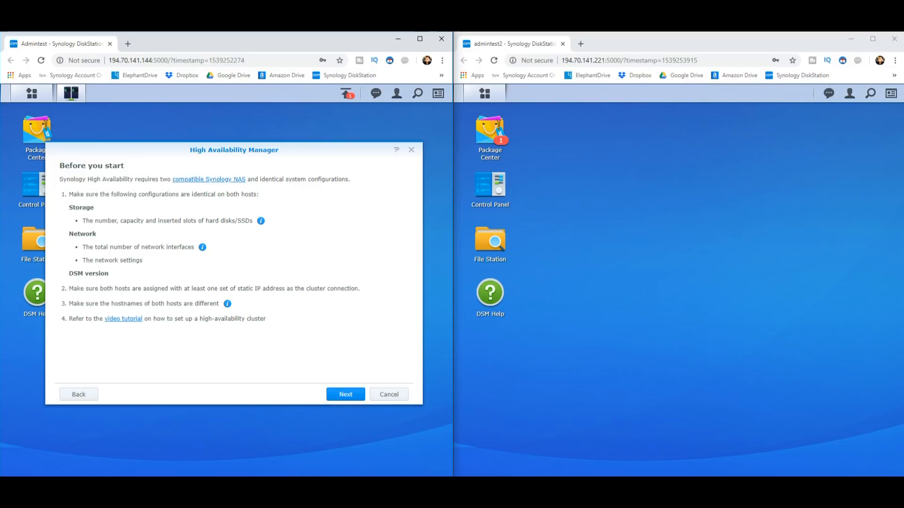
# Step: Continue past the Before you start and Recommended network configurations pages
pyautogui.click(345, 394)
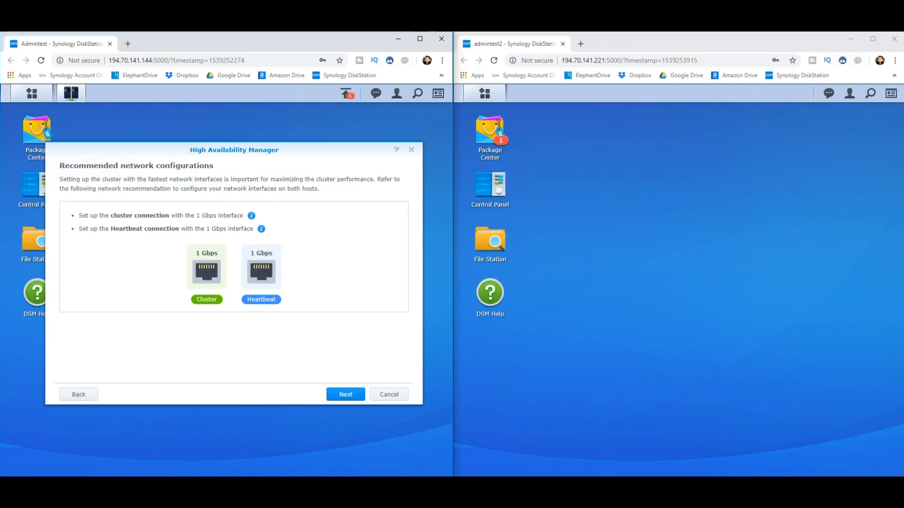
pyautogui.click(345, 394)
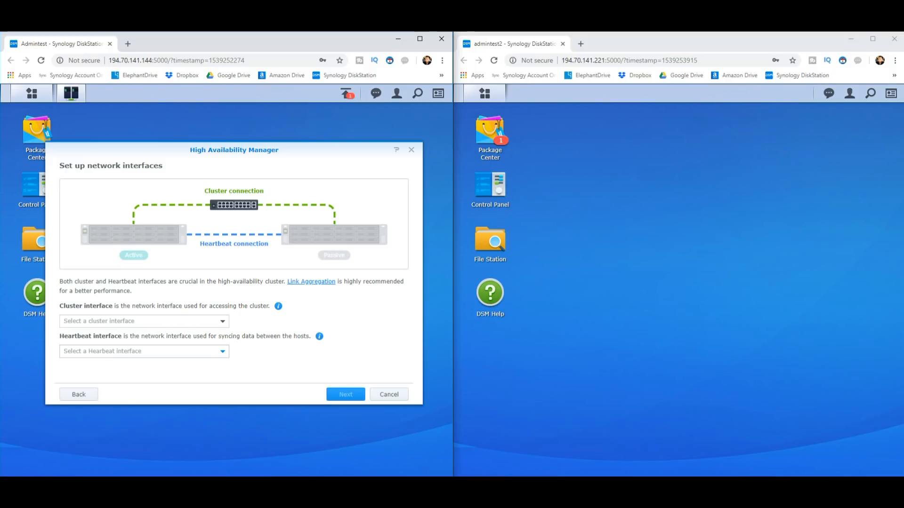
# Step: Assign LAN 2 as the cluster interface and LAN 1 as Heartbeat, then continue to passive server credentials
pyautogui.click(143, 351)
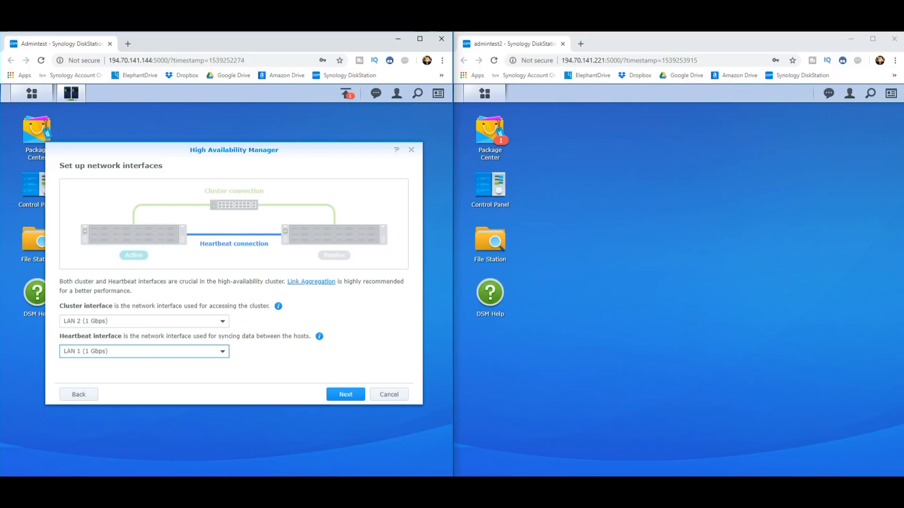
pyautogui.click(345, 395)
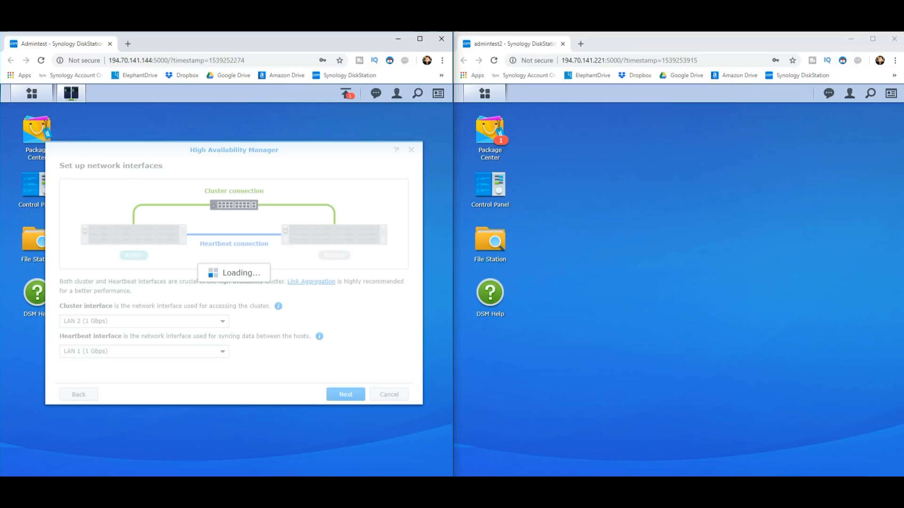
pyautogui.click(346, 394)
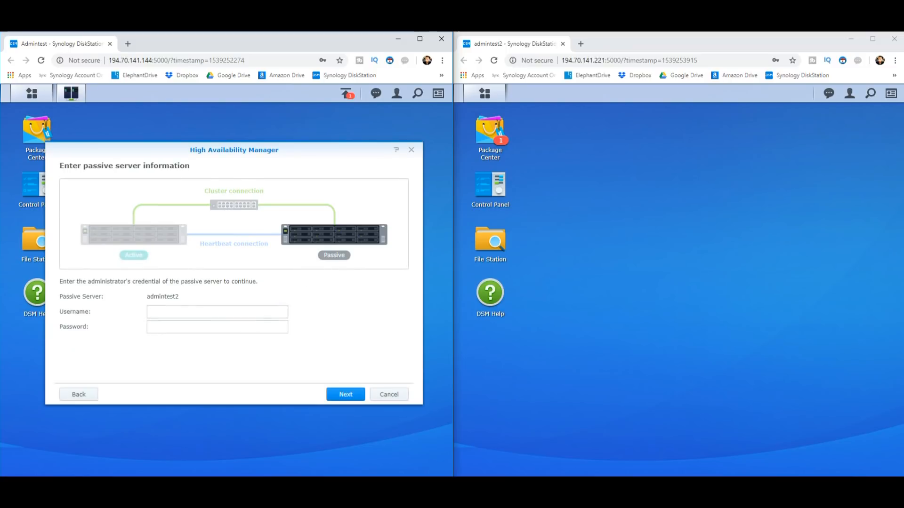
# Step: Enter the admin credentials for passive server admintest2 and continue to the hostname step
pyautogui.write('admin')
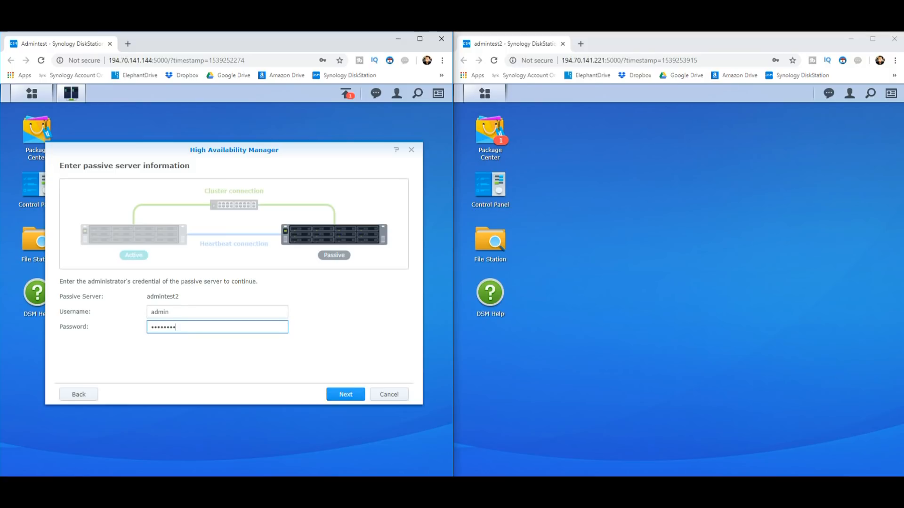
pyautogui.moveTo(489, 136)
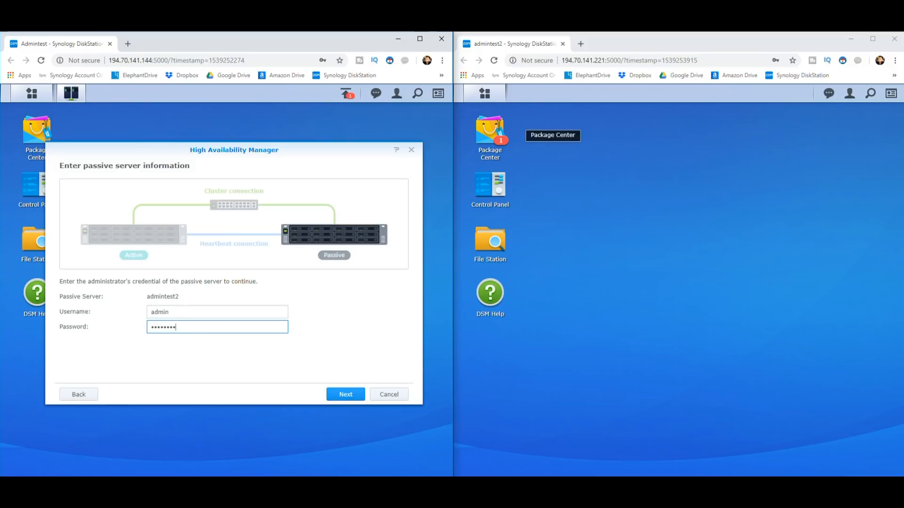
pyautogui.click(346, 395)
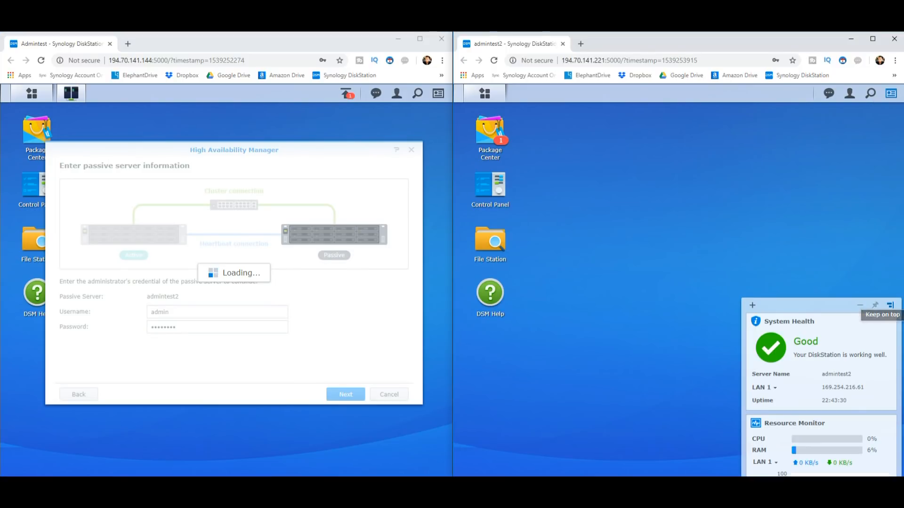
pyautogui.click(346, 395)
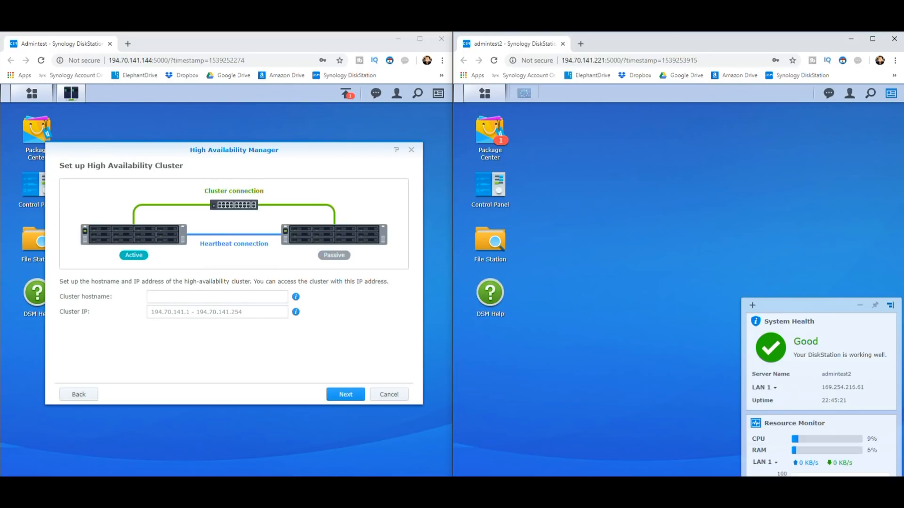
# Step: Open Resource Monitor on admintest2 and enter Admintest3 as the cluster hostname
pyautogui.click(523, 94)
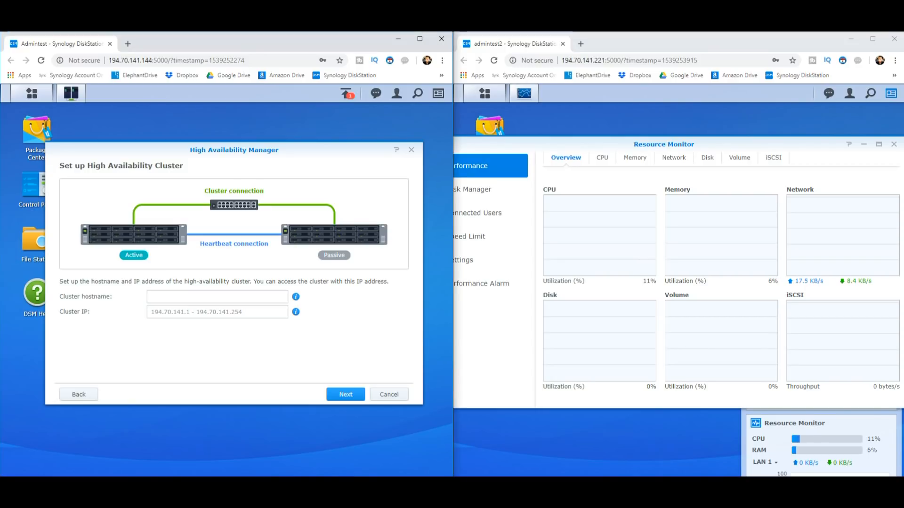
pyautogui.click(217, 297)
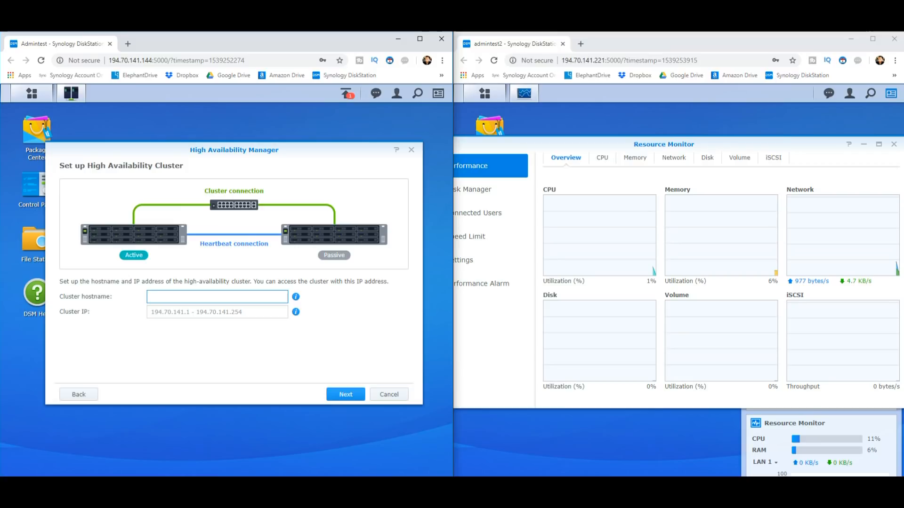
pyautogui.write('admin')
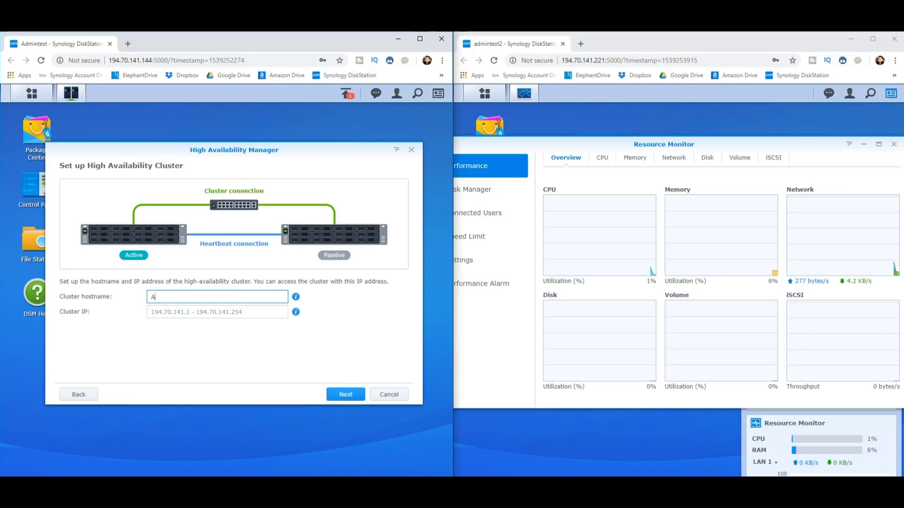
pyautogui.write('dmintest')
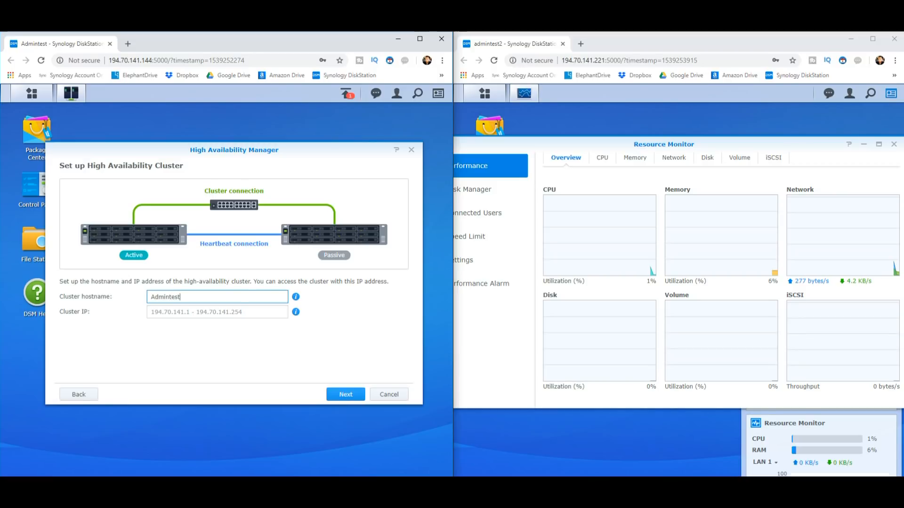
pyautogui.write('3')
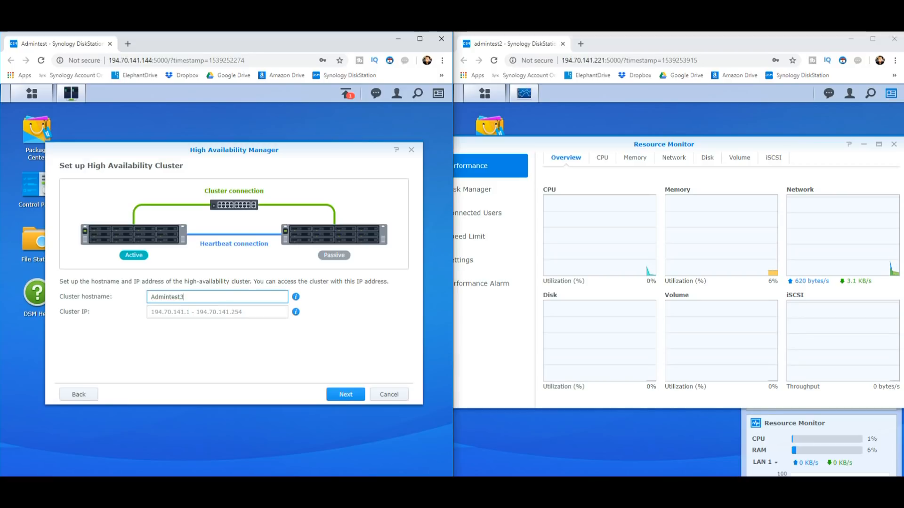
pyautogui.click(217, 312)
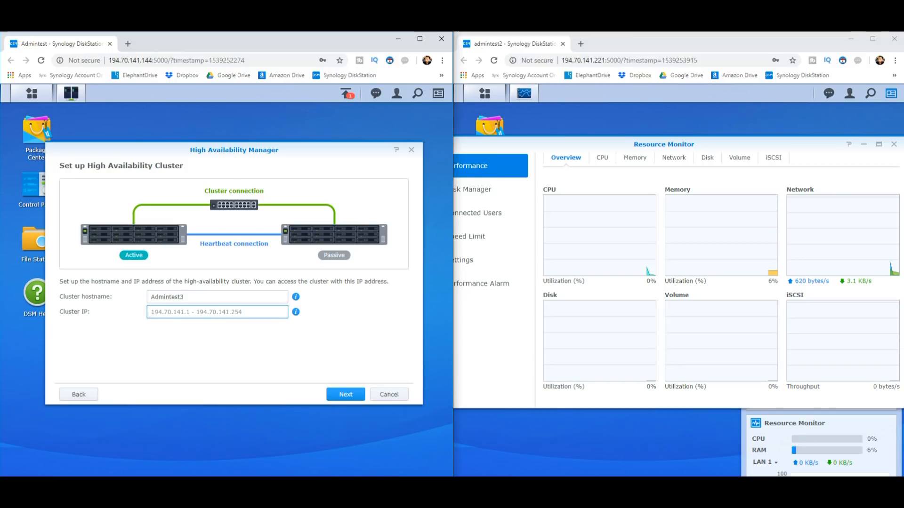
# Step: Fill the cluster IP field with 194.70.141.199
pyautogui.rightClick(195, 311)
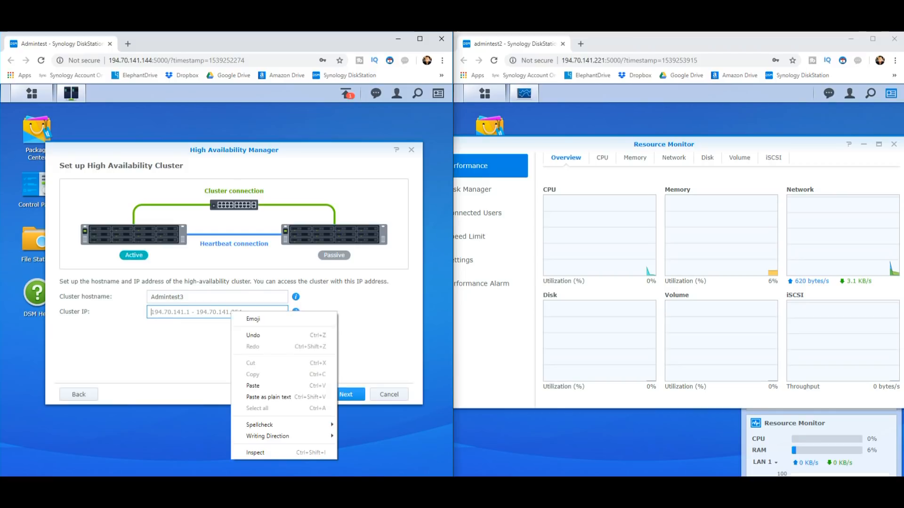
pyautogui.moveTo(252, 386)
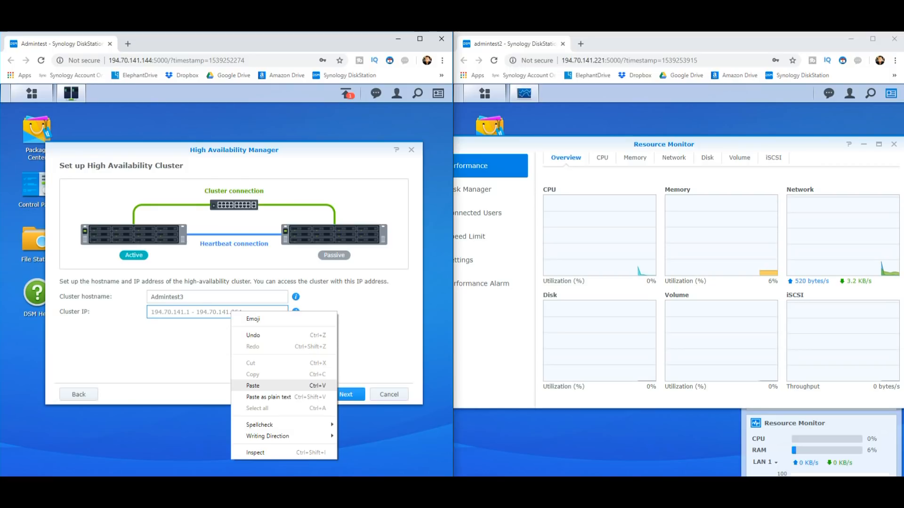
pyautogui.click(252, 386)
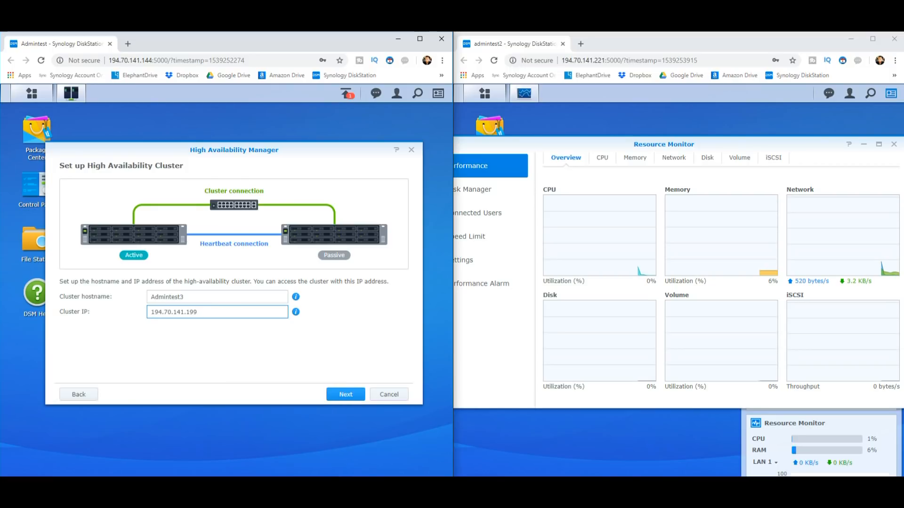
pyautogui.click(217, 312)
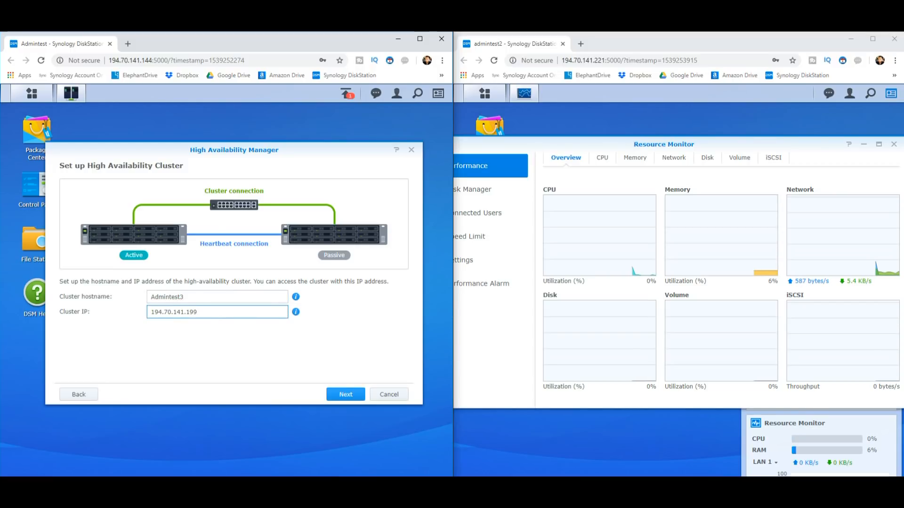
pyautogui.write('fdfdb')
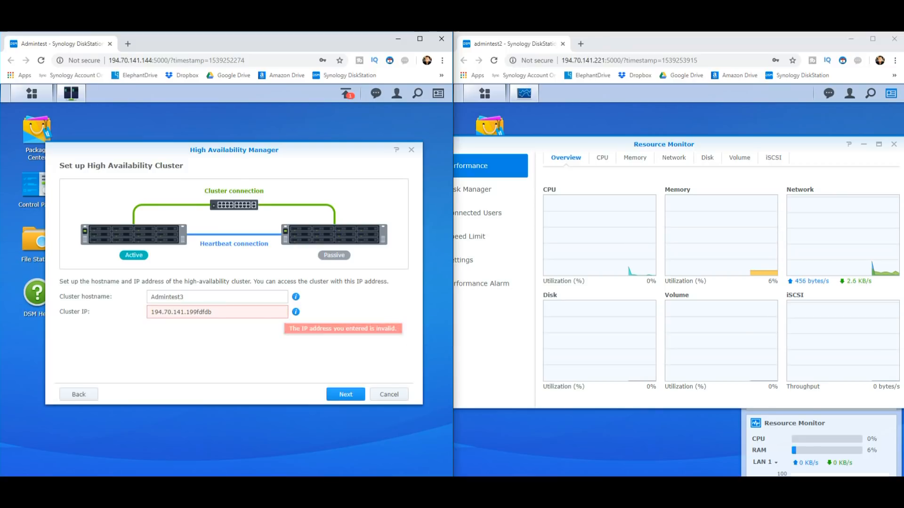
pyautogui.click(216, 312)
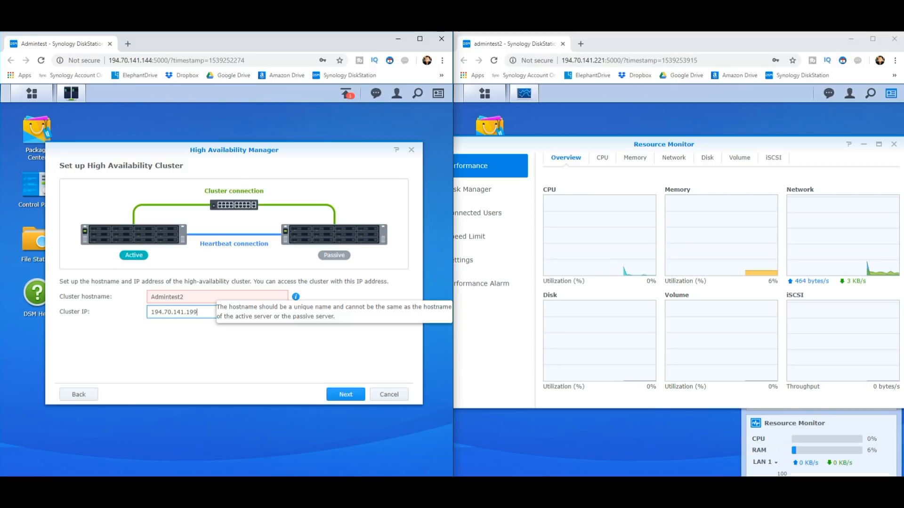
# Step: Rename the cluster hostname to Admintest3 and continue to the next wizard step
pyautogui.click(344, 394)
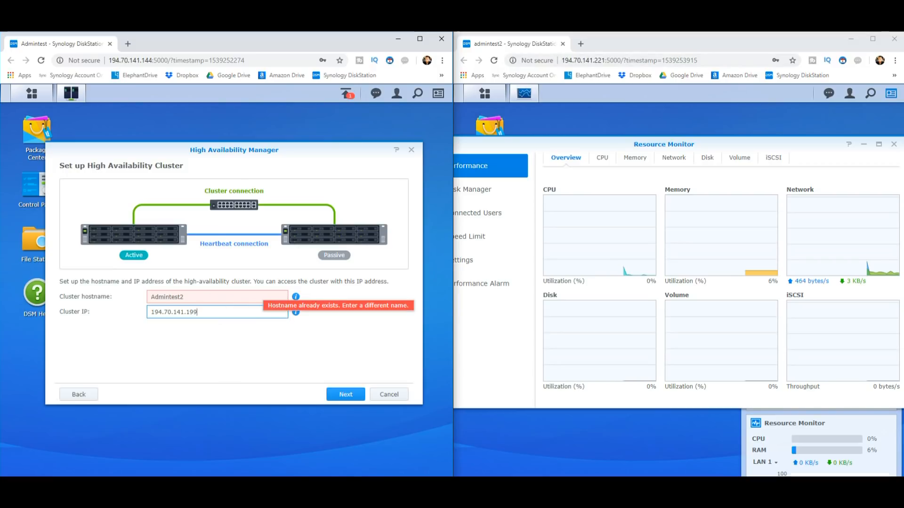
pyautogui.write('6')
pyautogui.click(216, 296)
pyautogui.write('3')
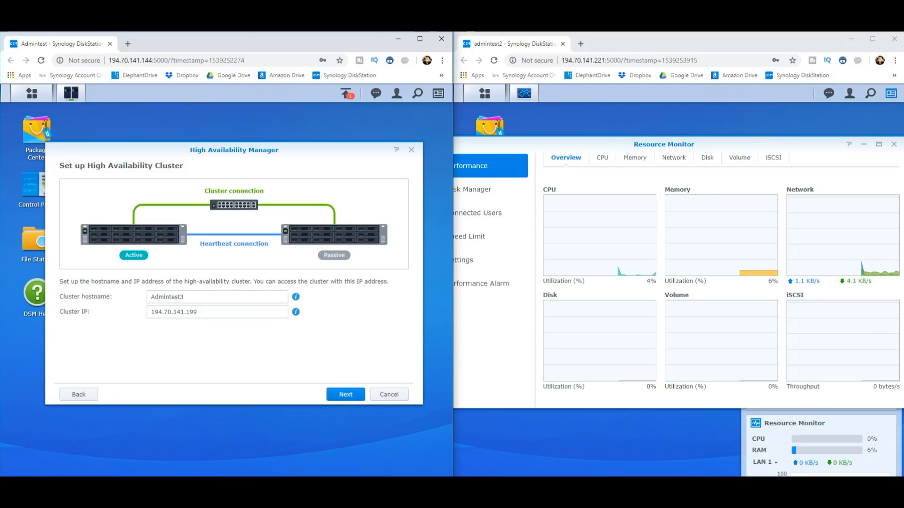
pyautogui.click(345, 394)
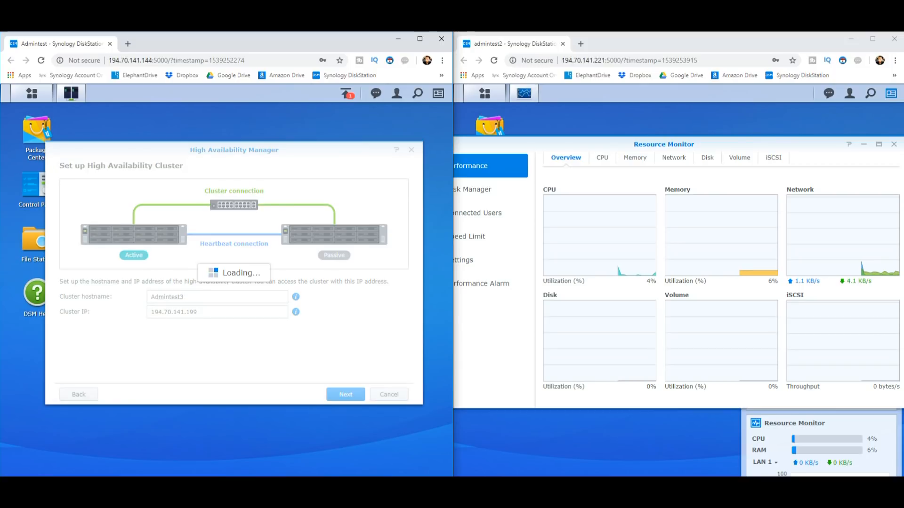
# Step: Let the requirements check pass with green checks on all items and proceed
pyautogui.click(345, 394)
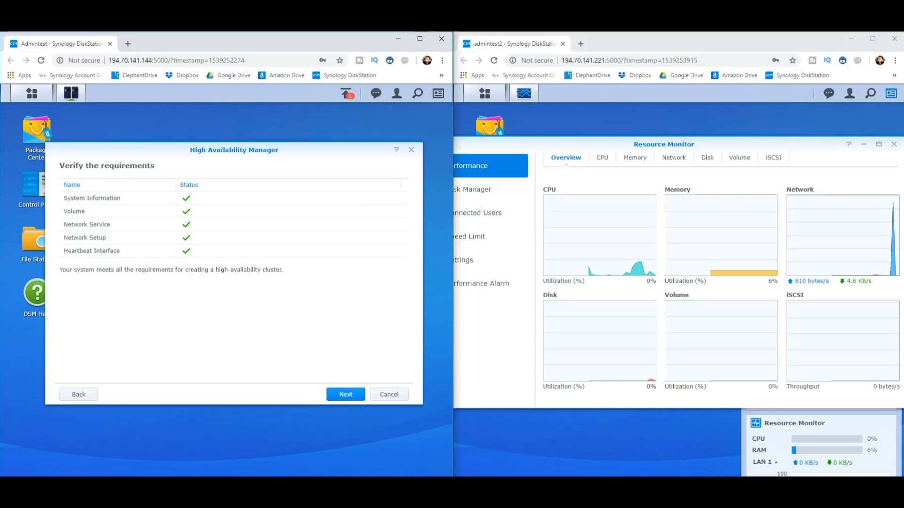
pyautogui.click(345, 394)
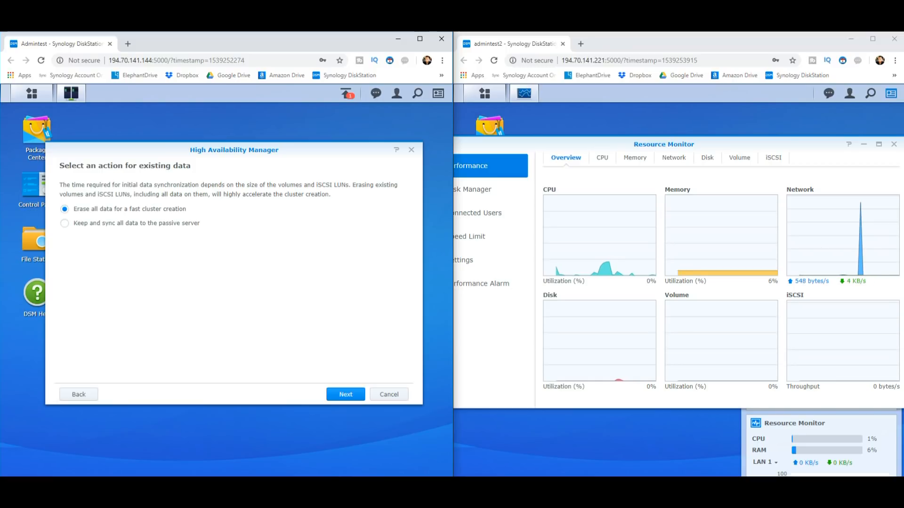
# Step: Select 'Keep and sync all data to the passive server' and continue to Confirm settings
pyautogui.click(64, 223)
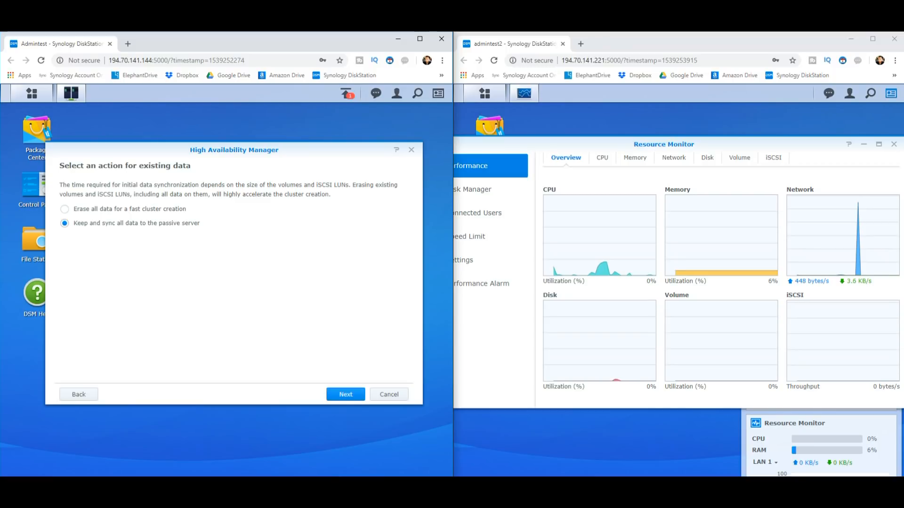
pyautogui.click(346, 395)
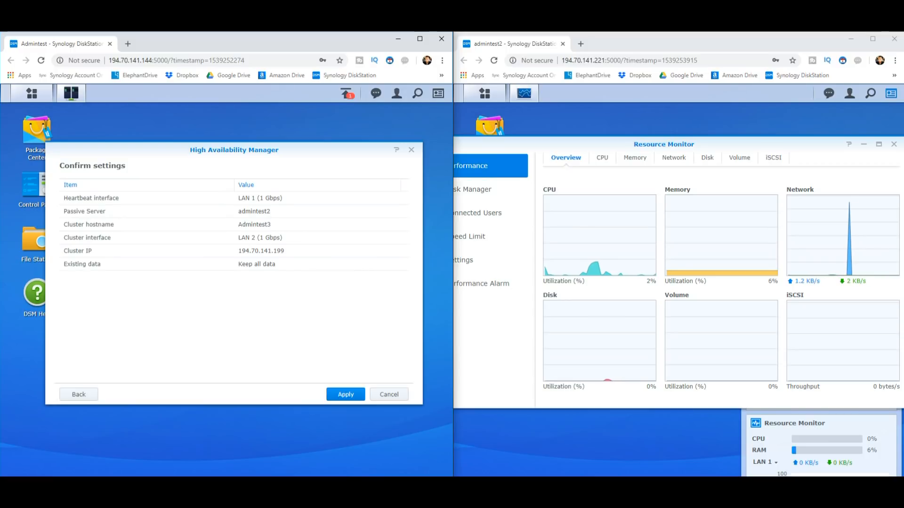
# Step: Apply the settings, acknowledge permanent data removal on the passive server, and confirm cluster creation
pyautogui.click(345, 394)
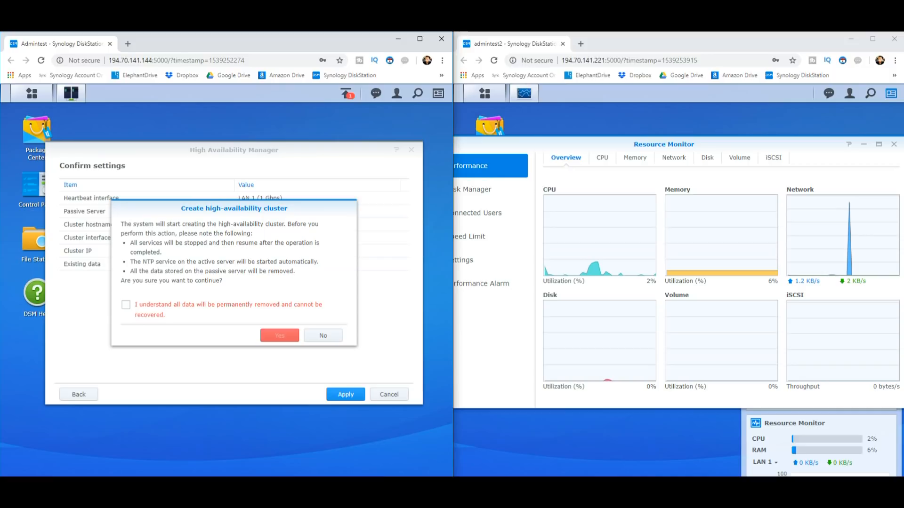
pyautogui.click(125, 304)
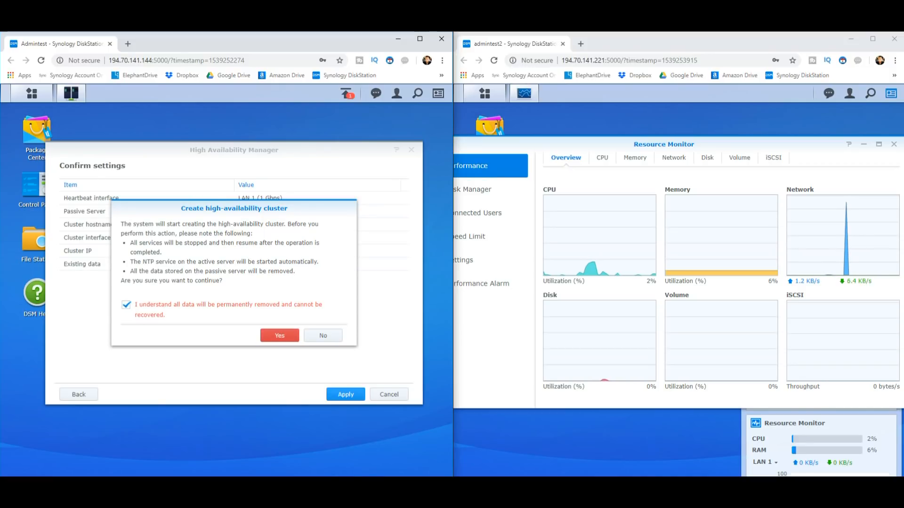
pyautogui.click(279, 335)
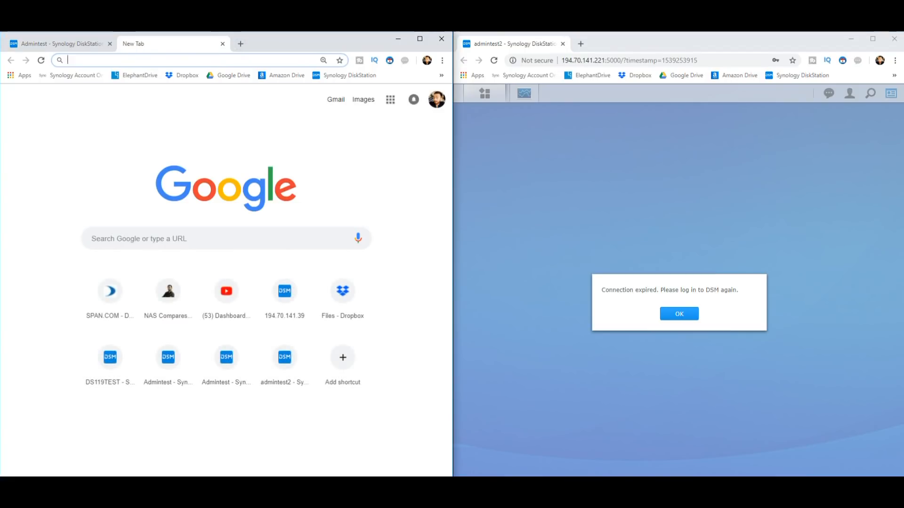
# Step: Sign in as admin at 194.70.141.199 and decline the browser's save-password prompt
pyautogui.write('194.70.141.199')
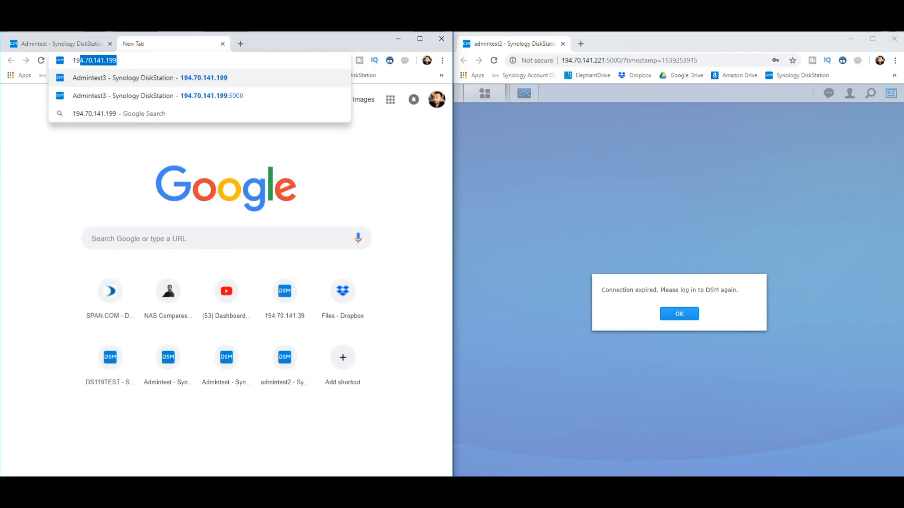
pyautogui.click(157, 96)
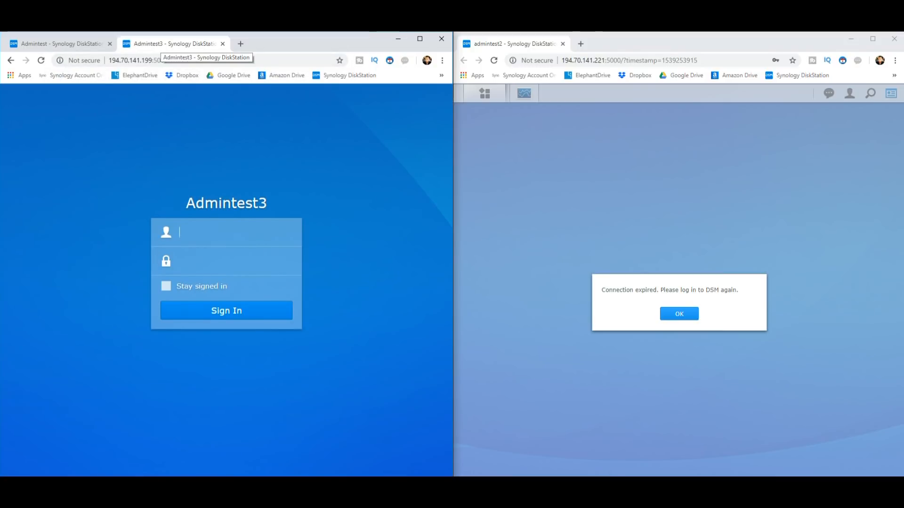
pyautogui.click(226, 232)
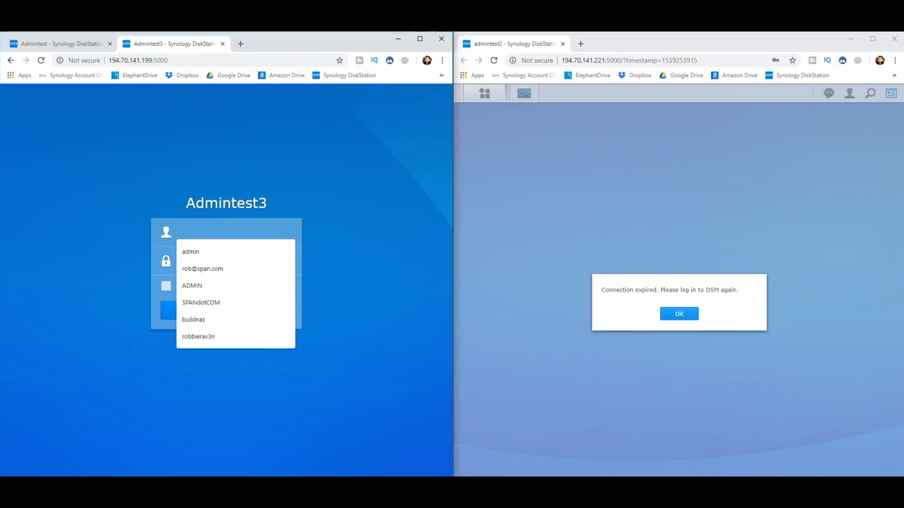
pyautogui.click(190, 253)
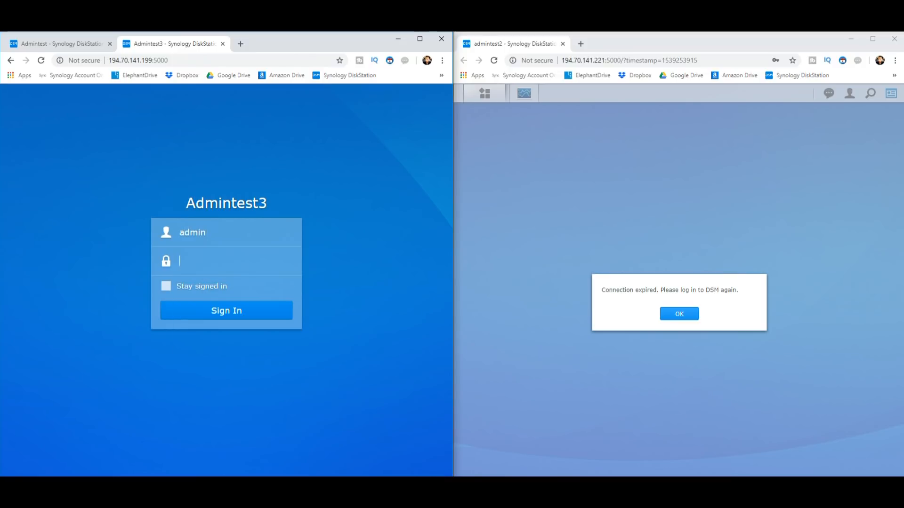
pyautogui.click(226, 311)
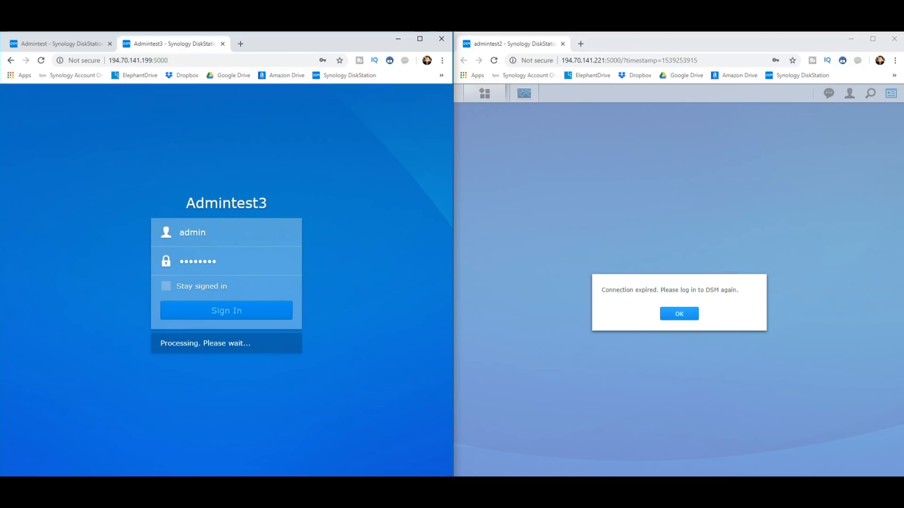
pyautogui.click(226, 310)
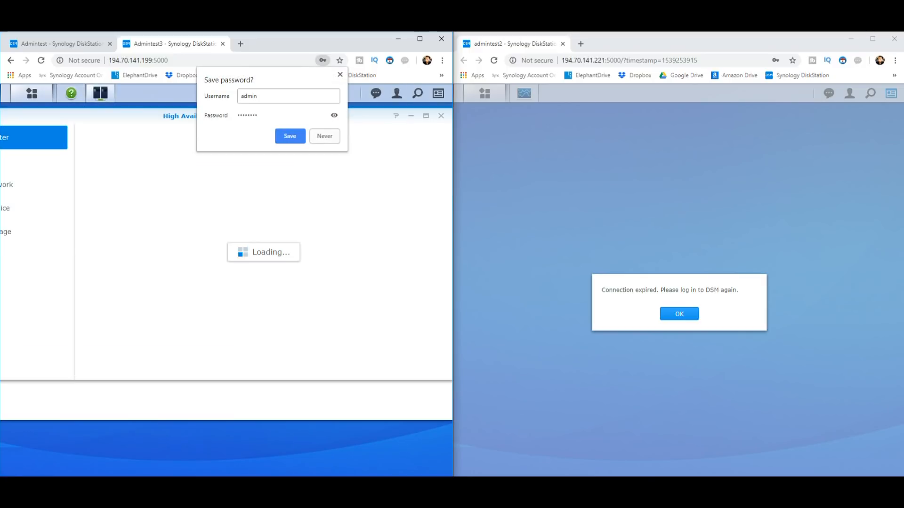
pyautogui.click(324, 135)
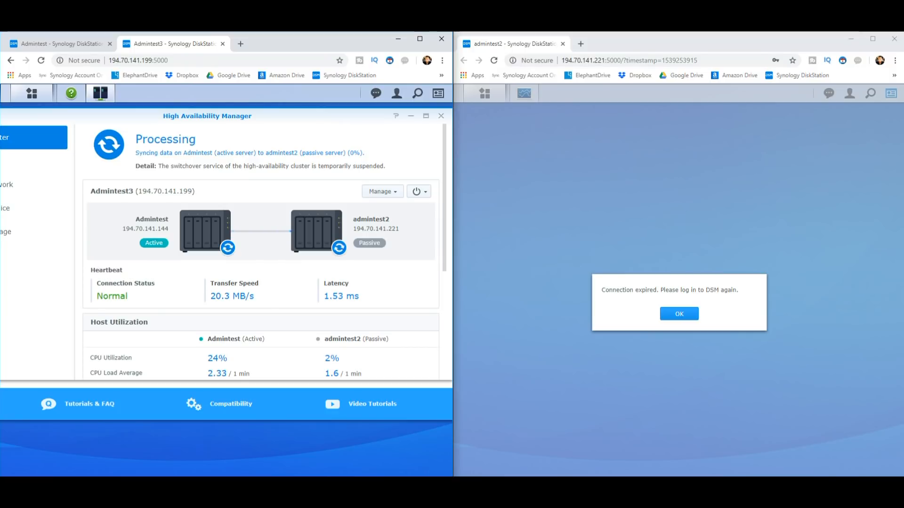
# Step: Maximize the browser and bring the High Availability Manager overview to the front
pyautogui.click(679, 313)
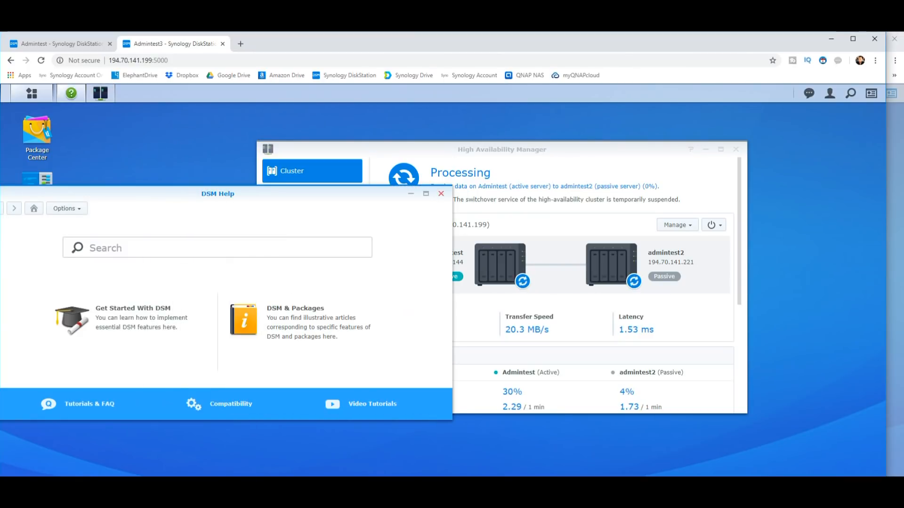
pyautogui.click(442, 194)
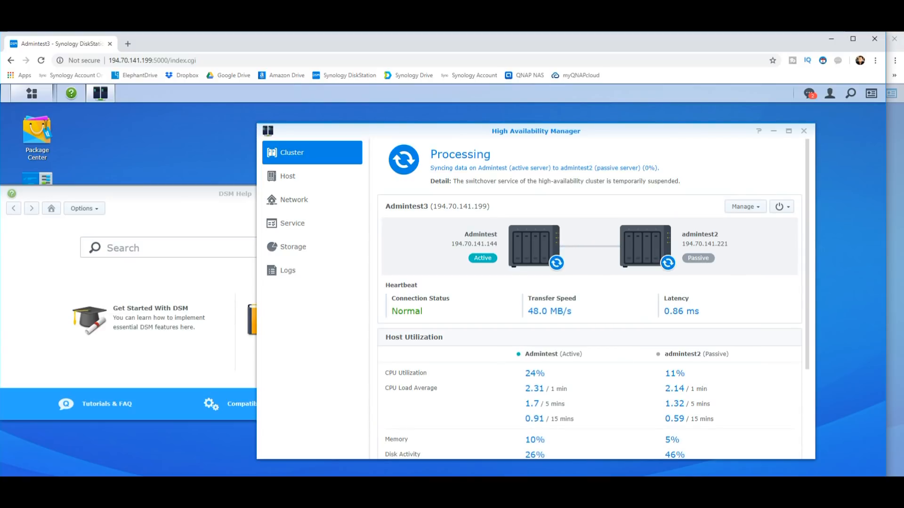
pyautogui.scroll(-3)
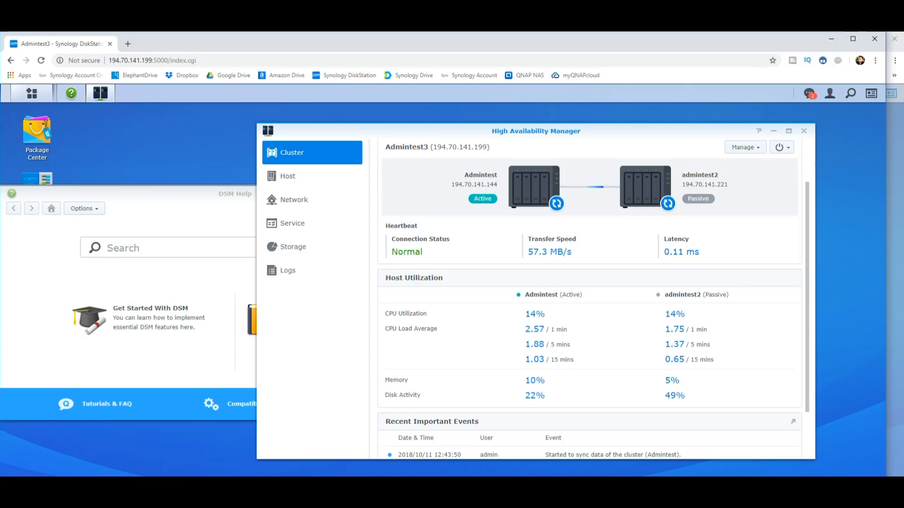
pyautogui.scroll(-3)
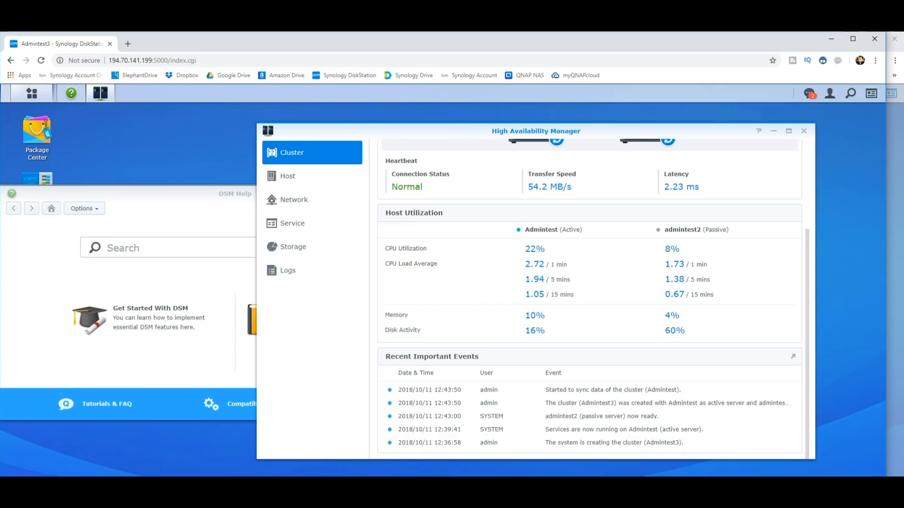
pyautogui.moveTo(293, 223)
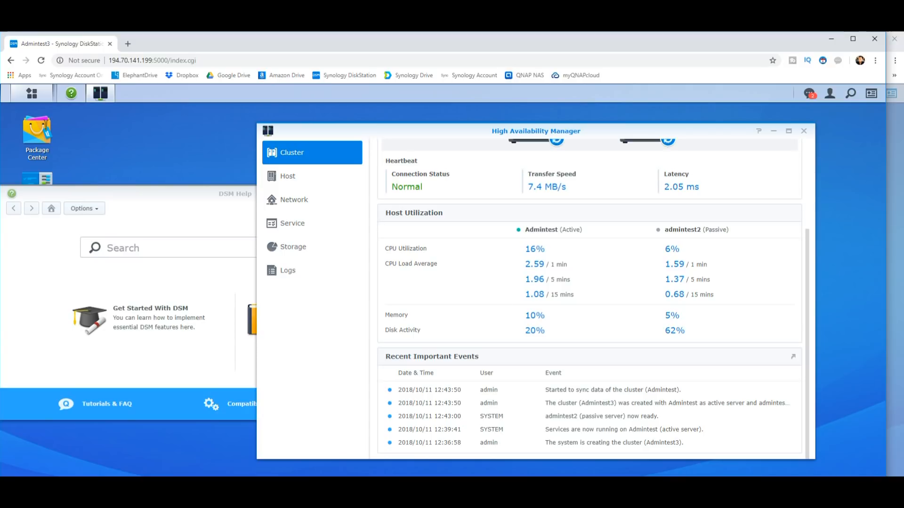
pyautogui.click(288, 176)
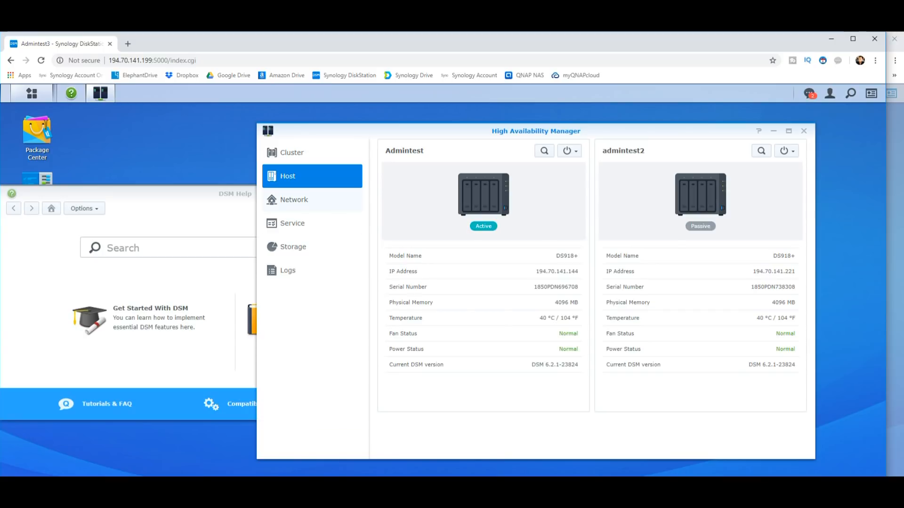
# Step: View the cluster network page: hostname Admintest3, LAN 1 heartbeat, LAN 2 at 194.70.141.199
pyautogui.click(294, 200)
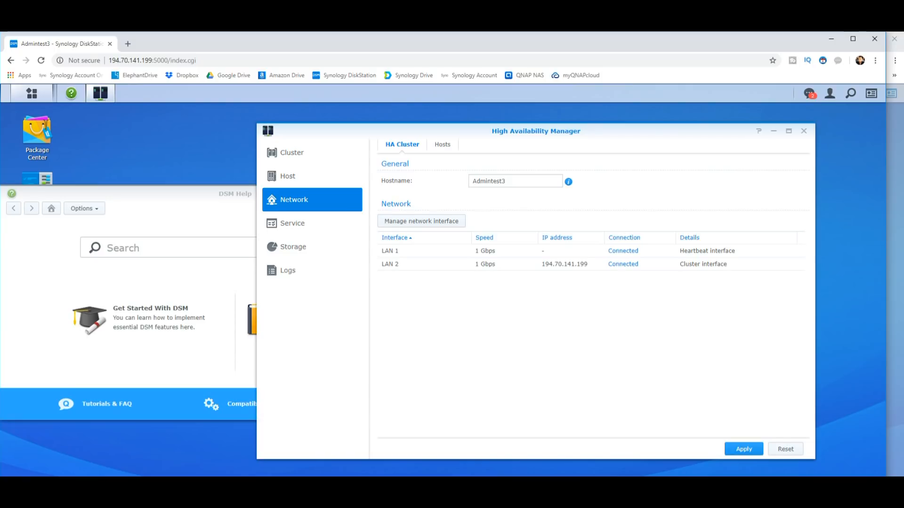
# Step: View the Service page showing SMB failover enabled and quorum server disabled
pyautogui.click(292, 223)
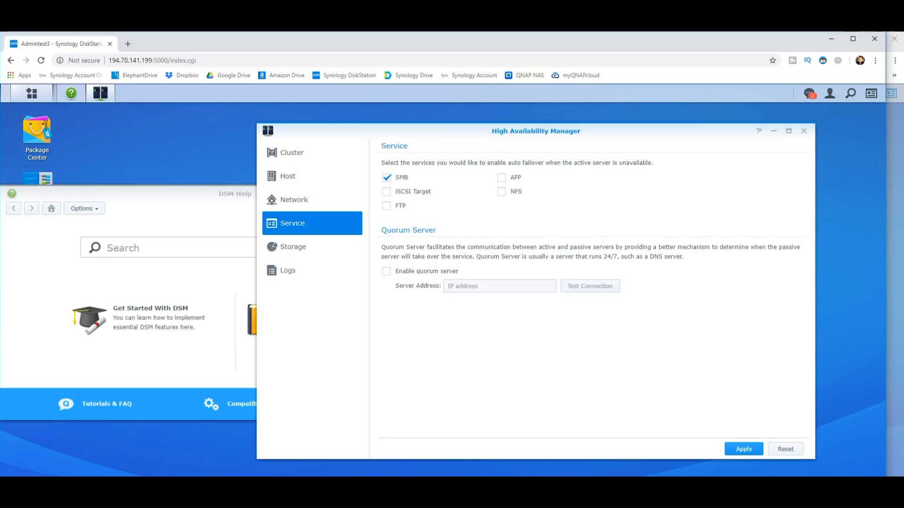
# Step: Check Volume 1 replicating at 0% on Storage, then view the six-entry cluster event log
pyautogui.click(293, 247)
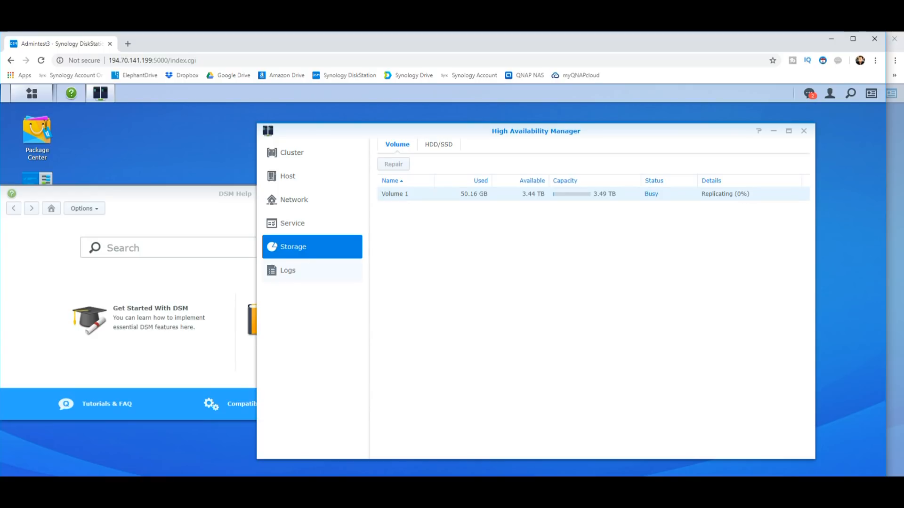
pyautogui.click(288, 270)
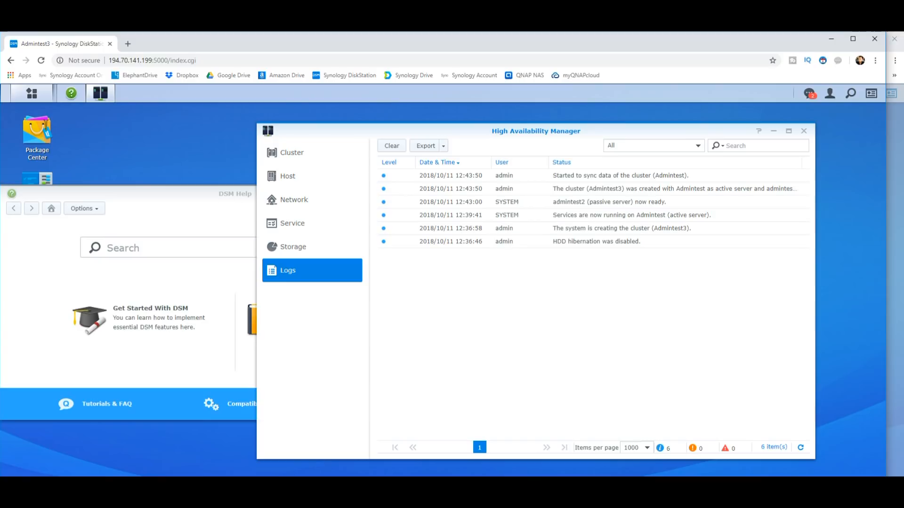